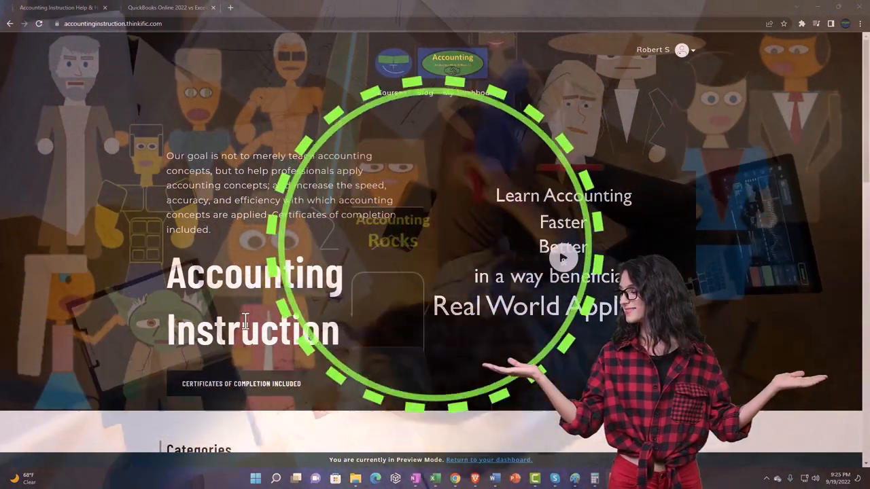
Switch from the course site to the QuickBooks Online tab showing the Get Great Guitars dashboard
scroll(down, 3)
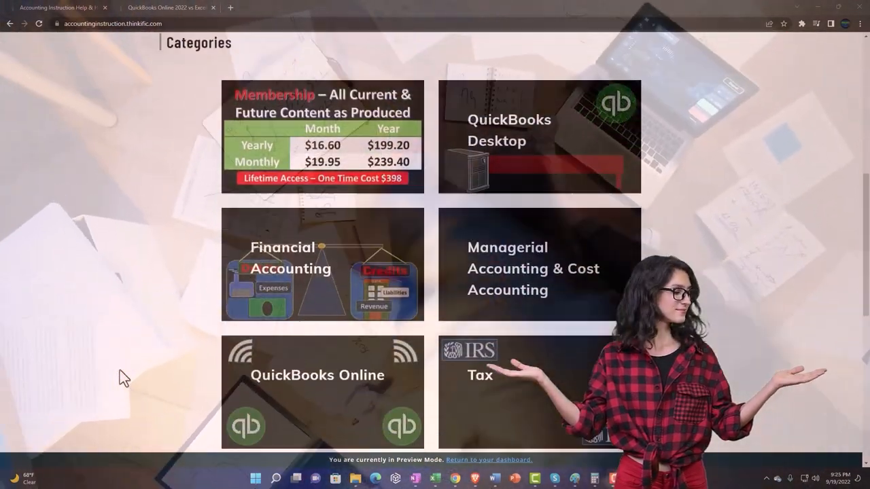
scroll(down, 3)
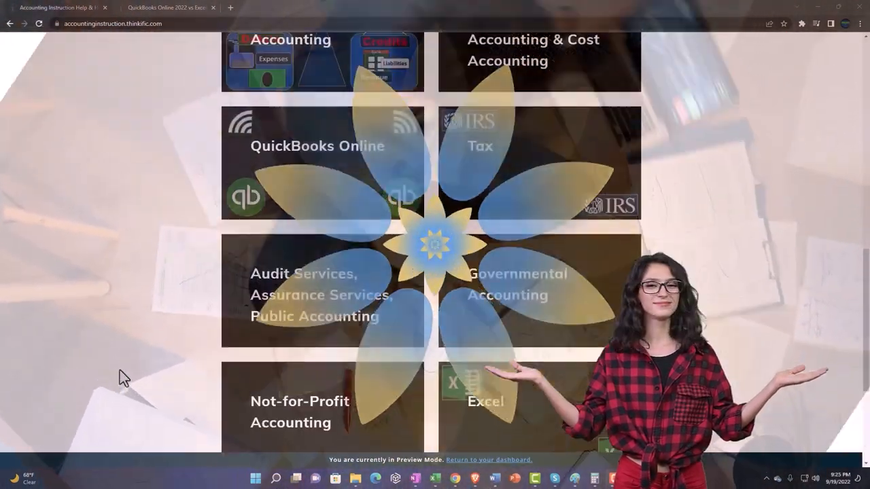
scroll(down, 3)
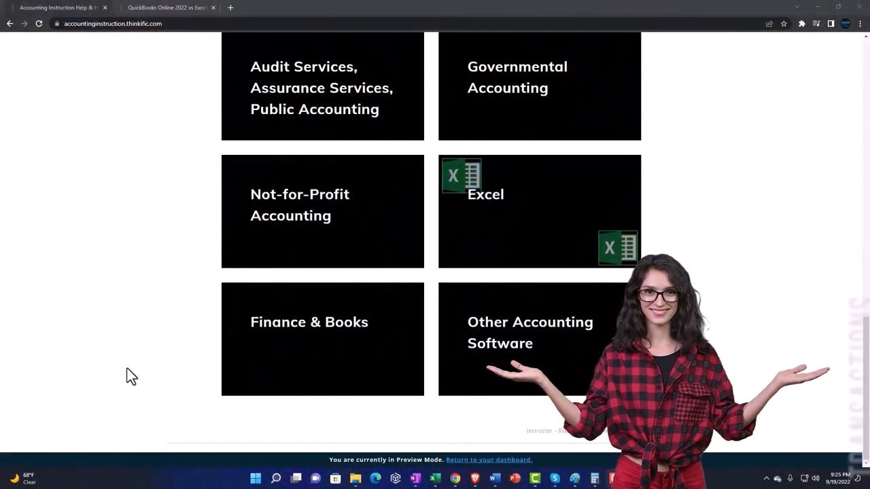
click(169, 8)
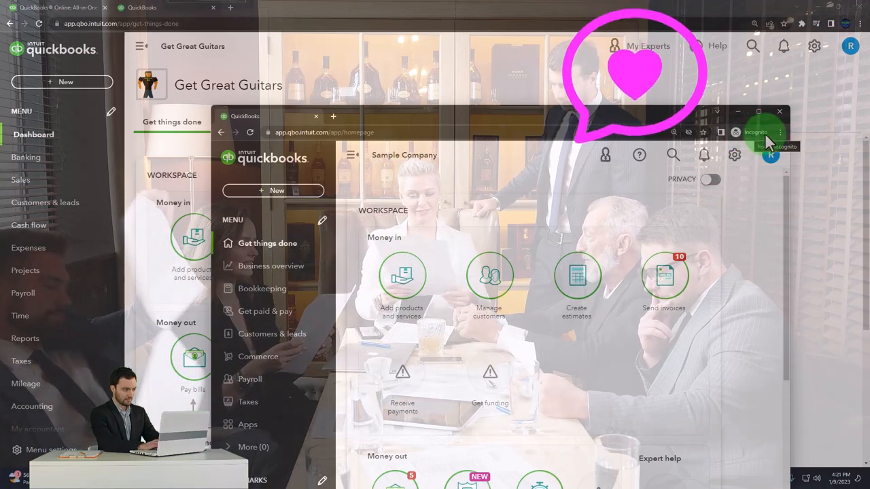
Dismiss the Sample Company window so only the Get Great Guitars dashboard remains
click(780, 132)
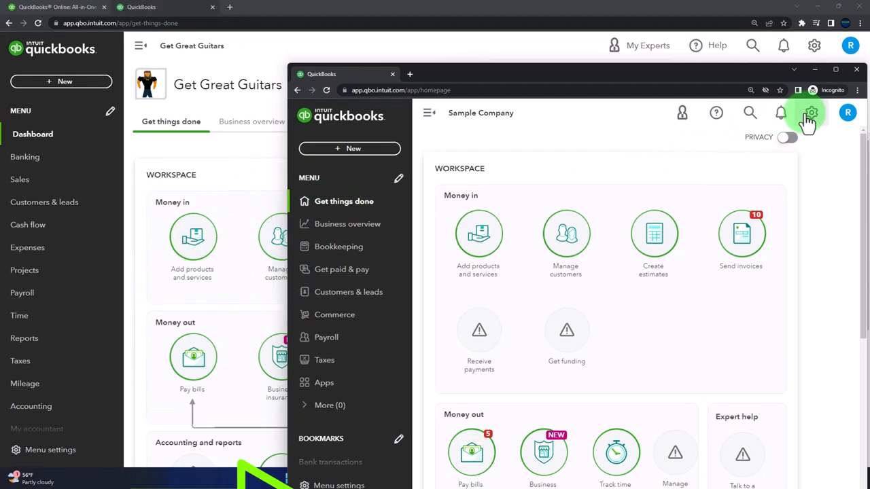
click(810, 113)
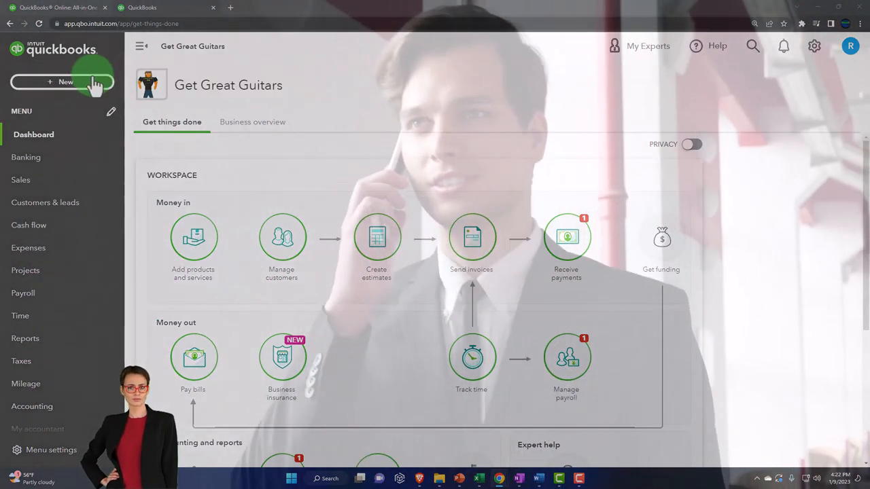
click(65, 81)
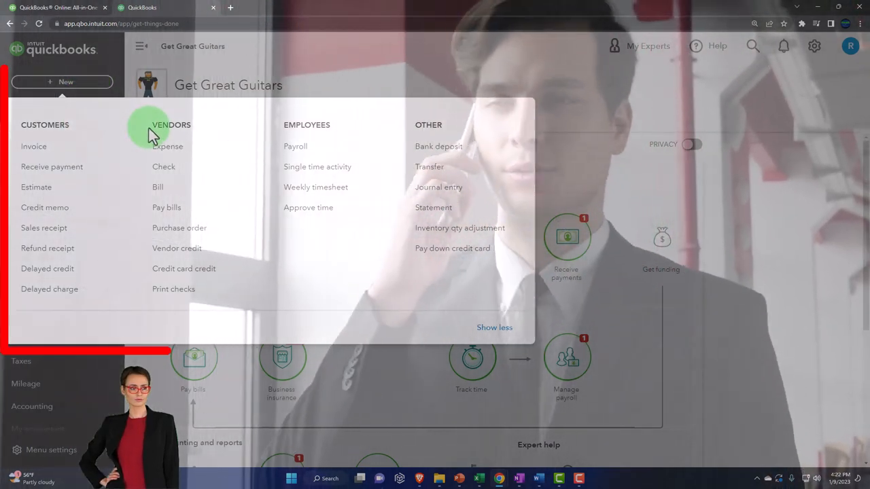
mouse_move(272, 129)
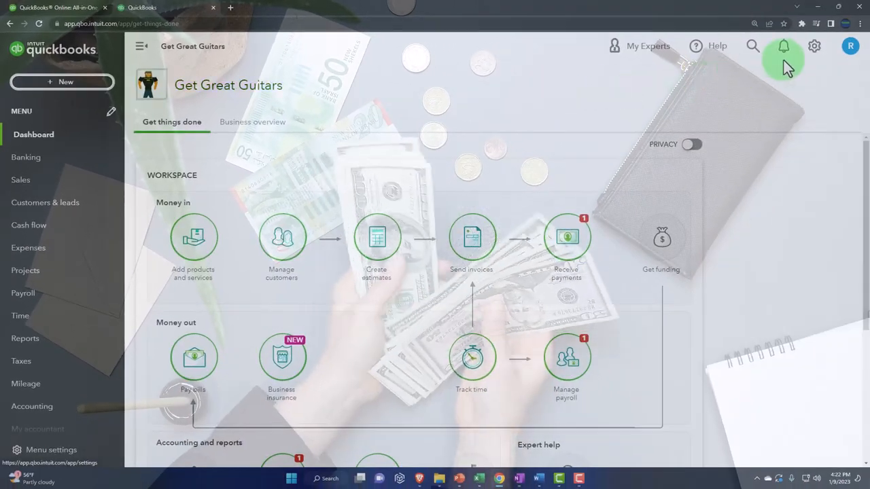
click(814, 47)
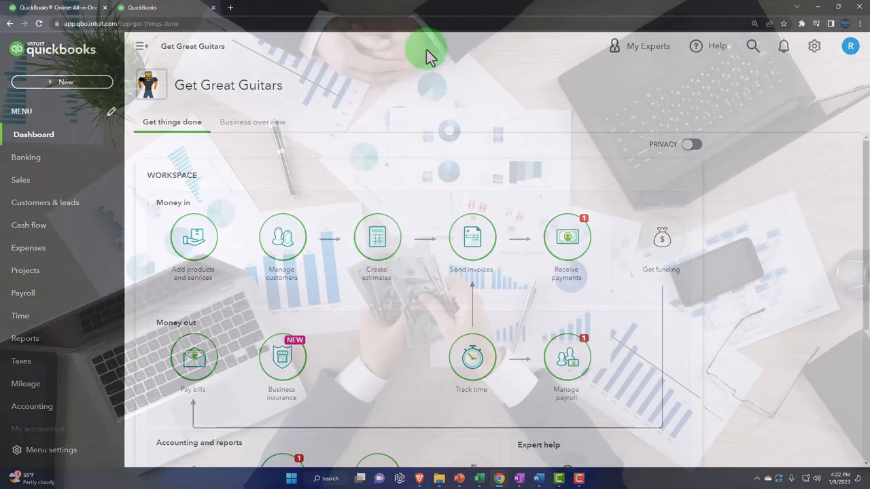
mouse_move(65, 81)
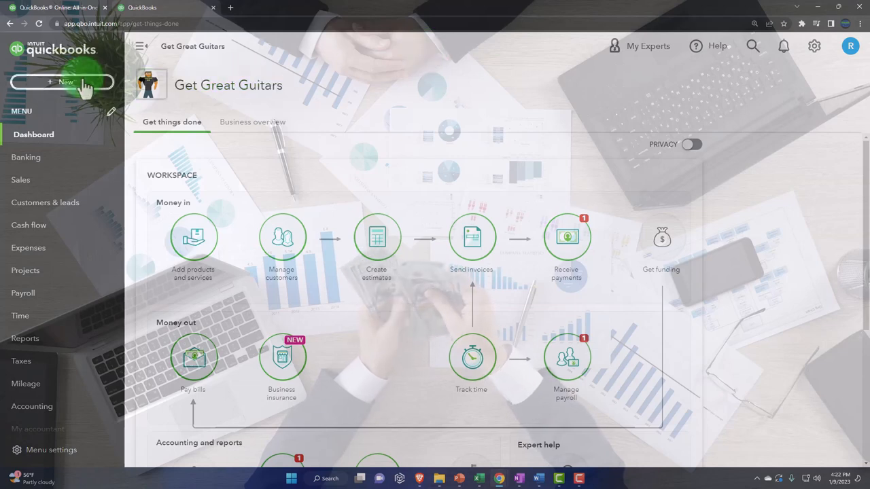
click(65, 82)
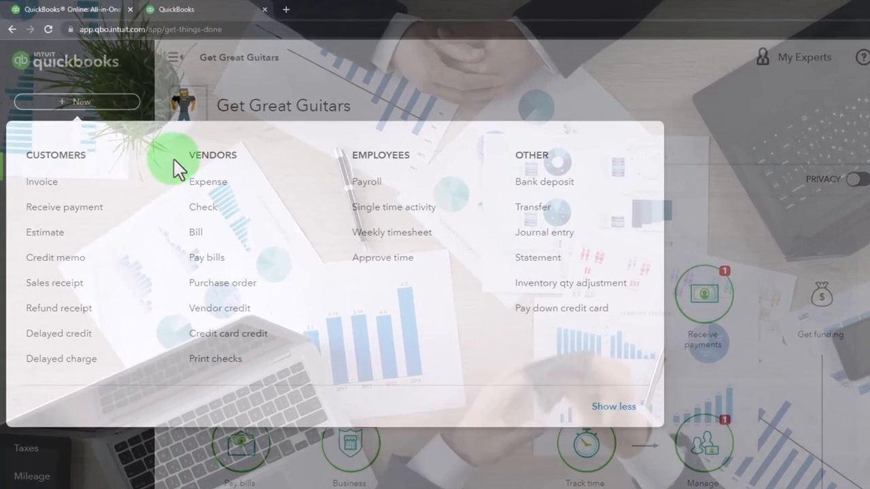
mouse_move(316, 151)
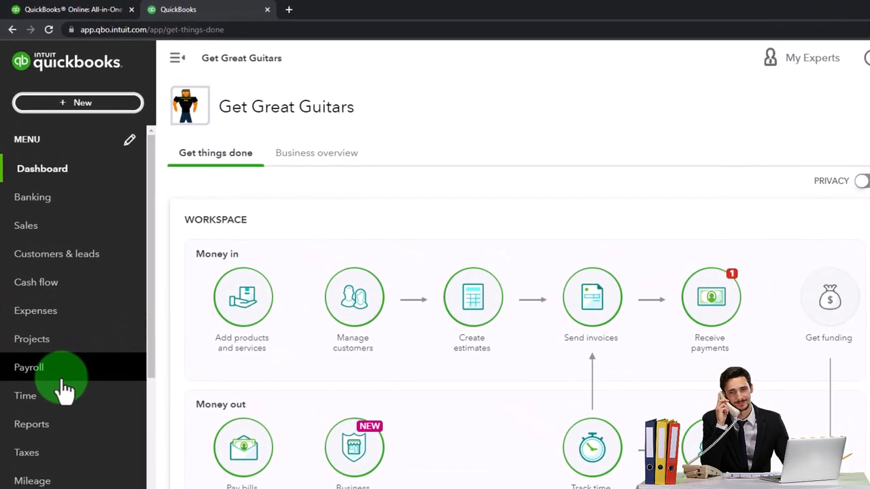
mouse_move(777, 207)
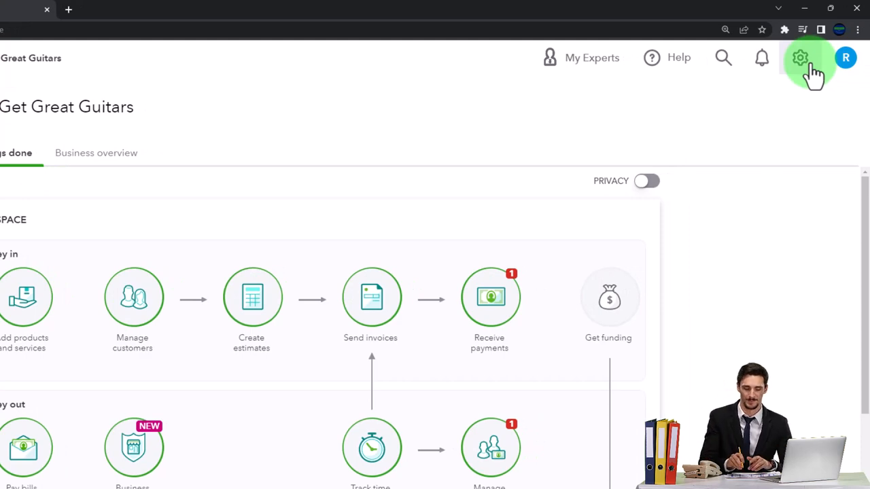
Go from the gear menu to Manage users and view the Accounting firms list
click(800, 57)
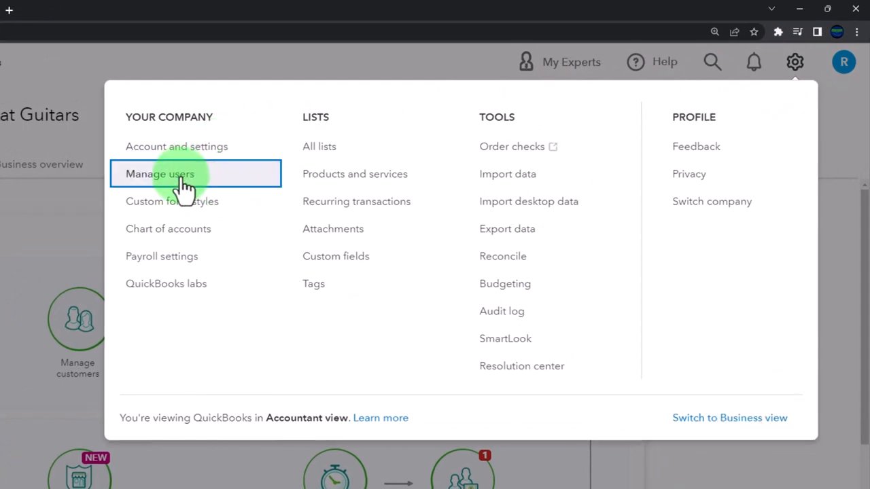
click(159, 174)
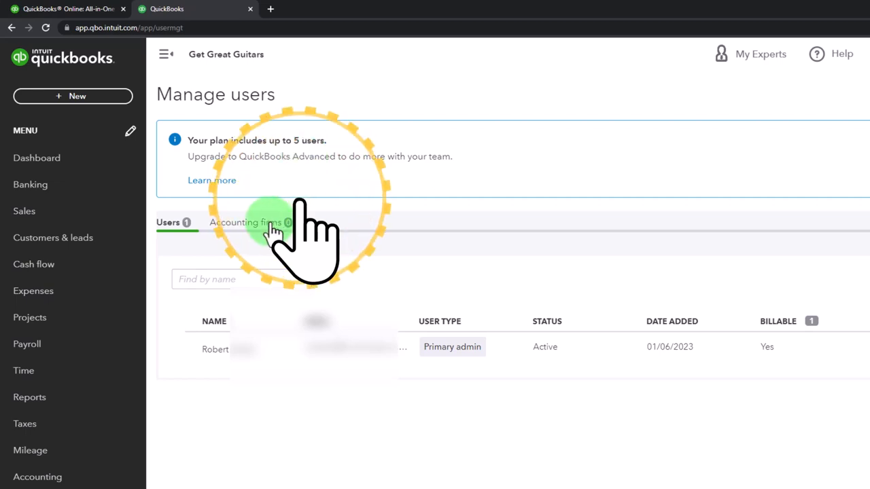
click(245, 223)
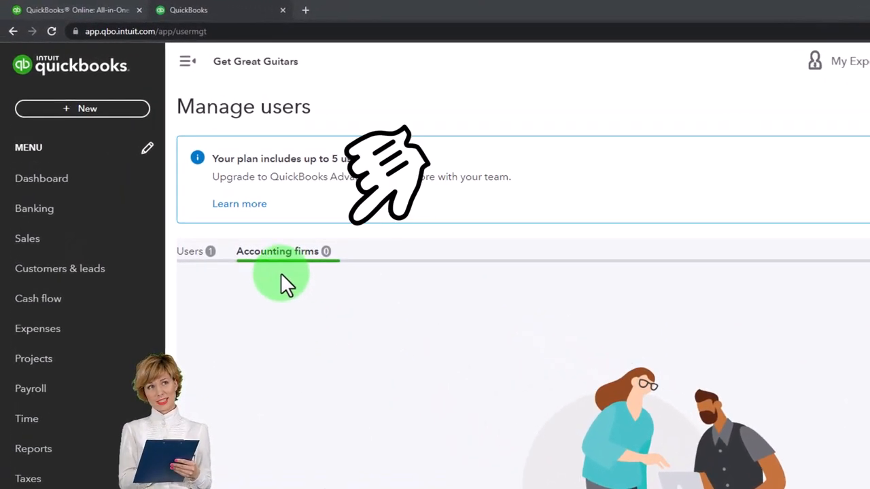
Bring up the QuickBooks pricing page comparing Simple Start, Essentials, Plus and Advanced
click(190, 252)
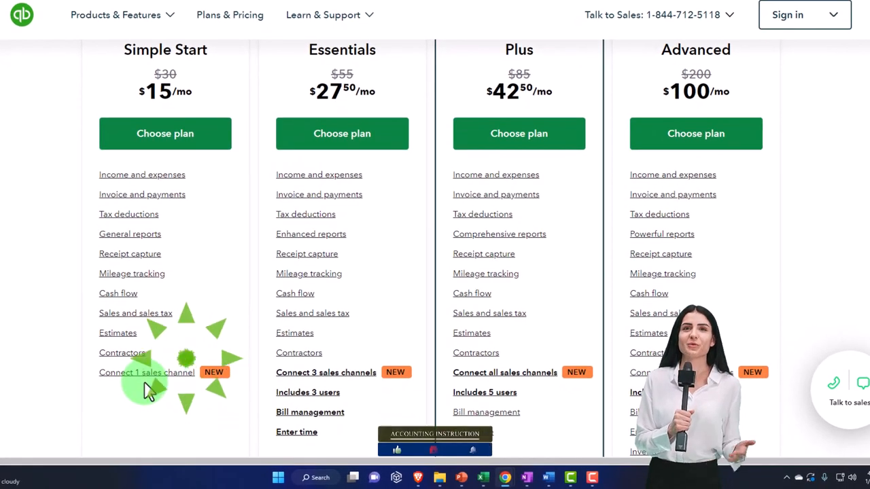
Open the 'Includes 5 users' info popup for the Plus plan on the pricing page
scroll(down, 3)
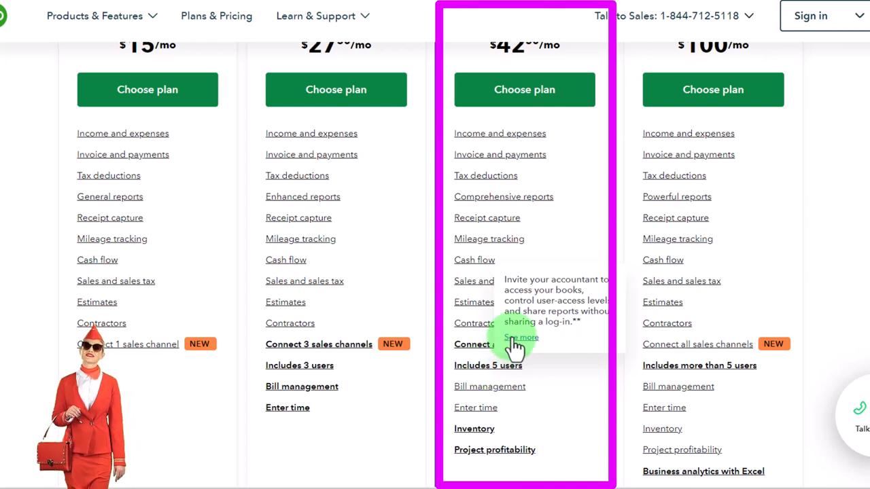
click(522, 337)
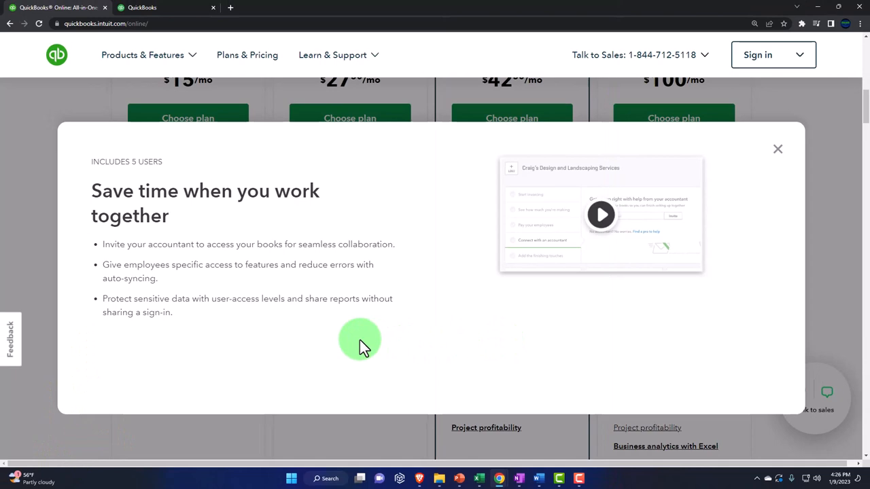
mouse_move(280, 354)
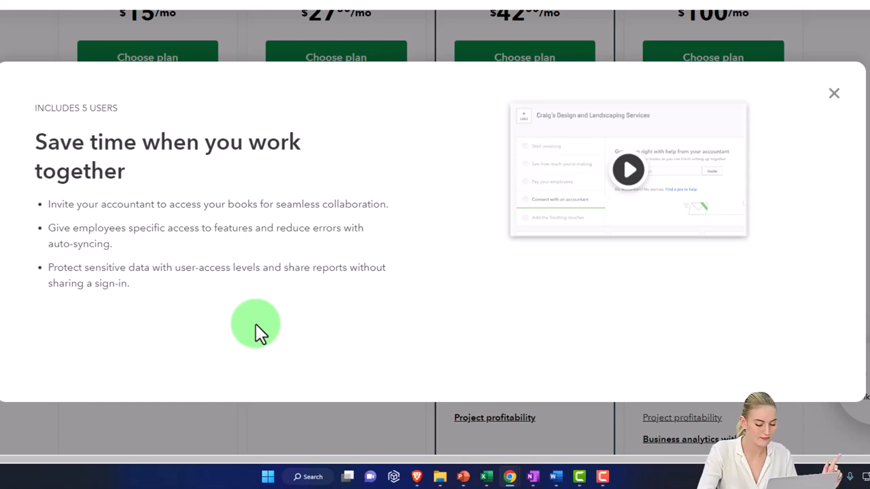
mouse_move(223, 302)
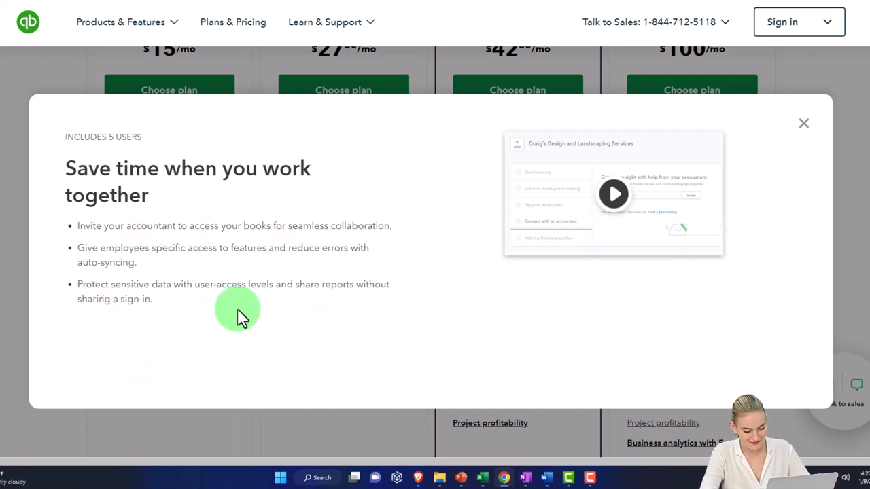
Close the includes-5-users popup, returning to the plain pricing comparison
click(803, 122)
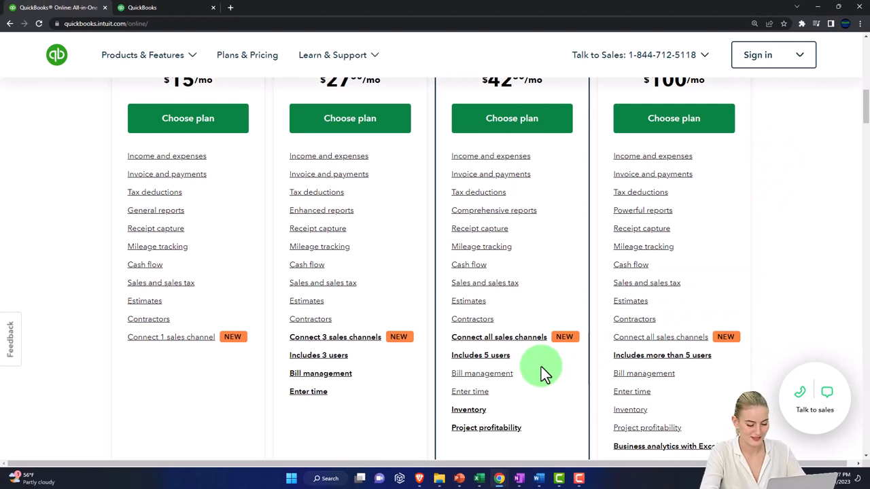
mouse_move(623, 367)
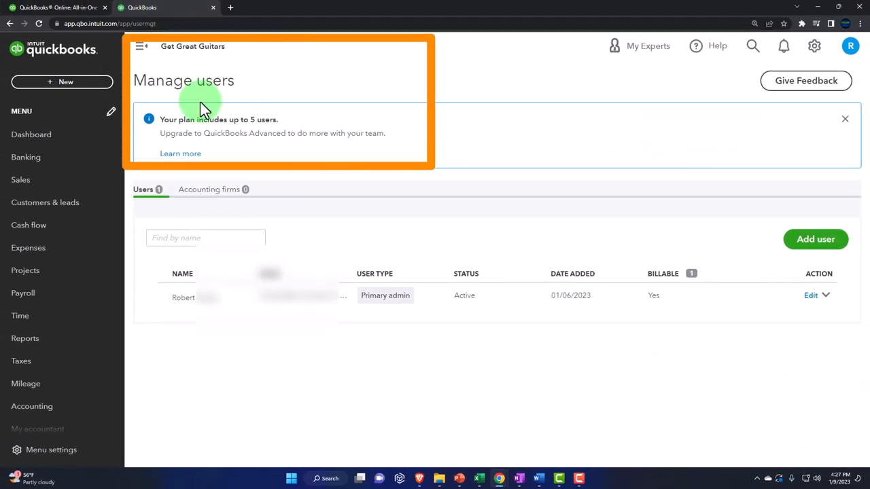
mouse_move(224, 229)
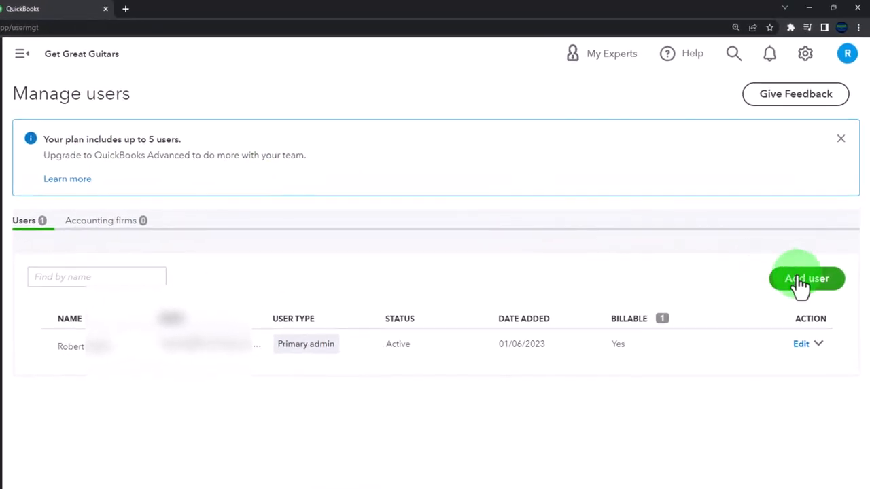
Start adding a new user from the Manage users page
click(808, 279)
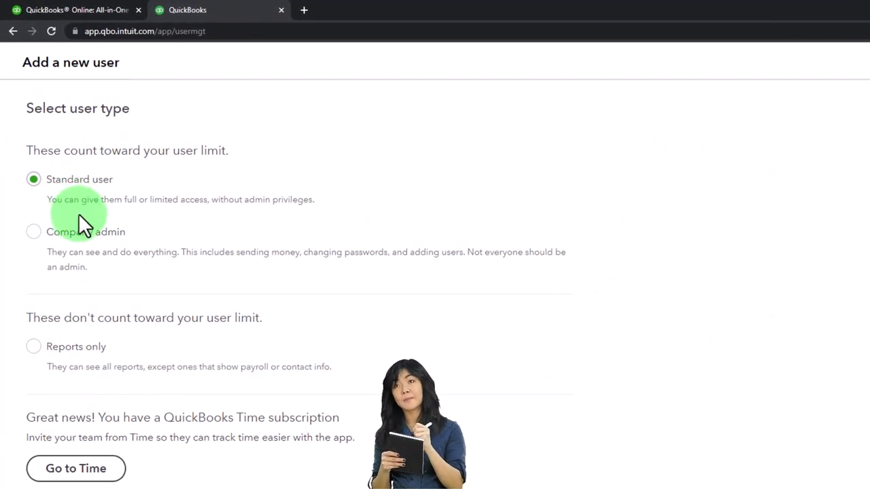
mouse_move(201, 220)
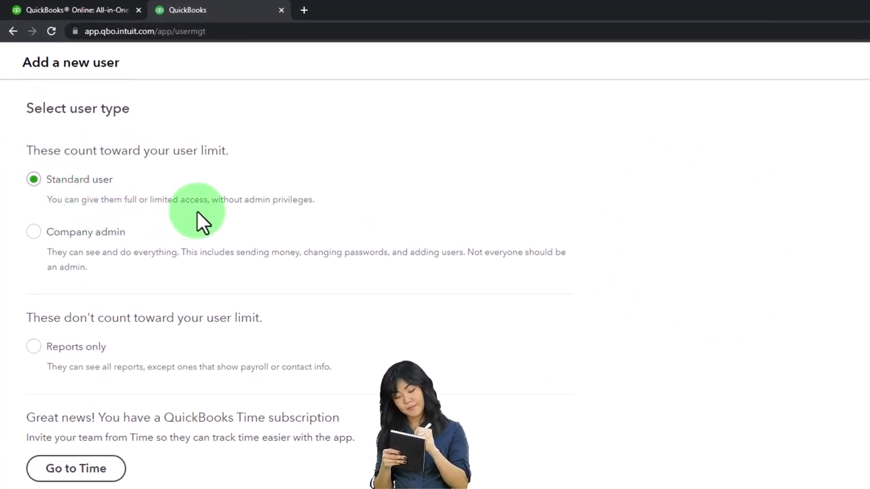
mouse_move(261, 218)
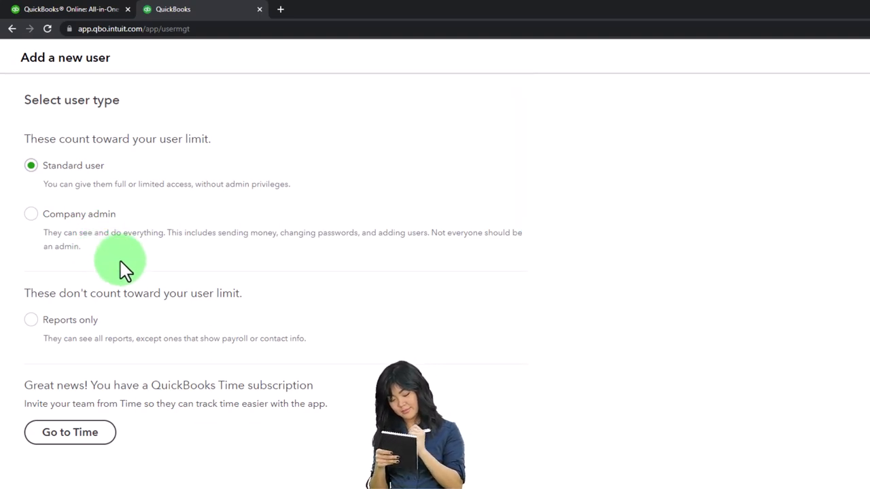
mouse_move(215, 281)
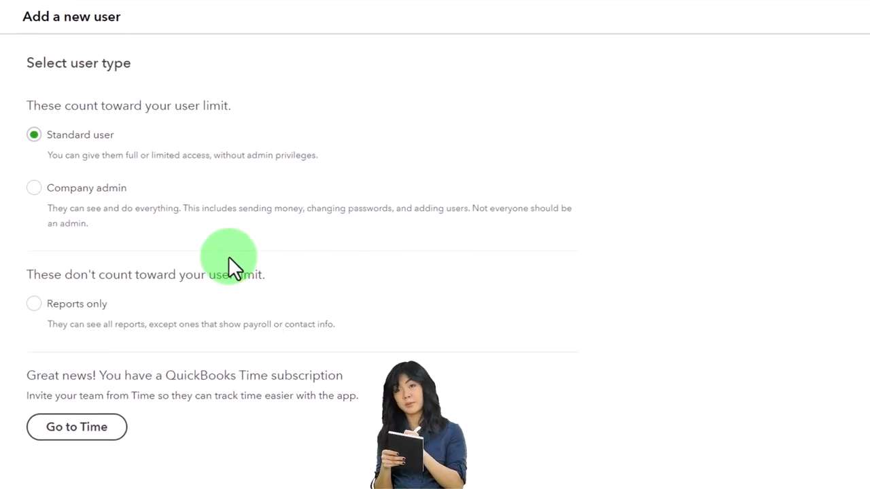
mouse_move(93, 174)
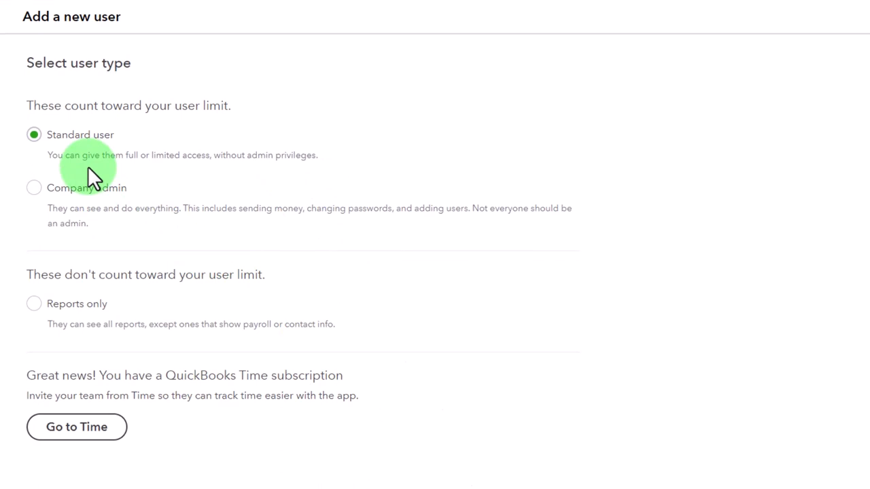
mouse_move(176, 310)
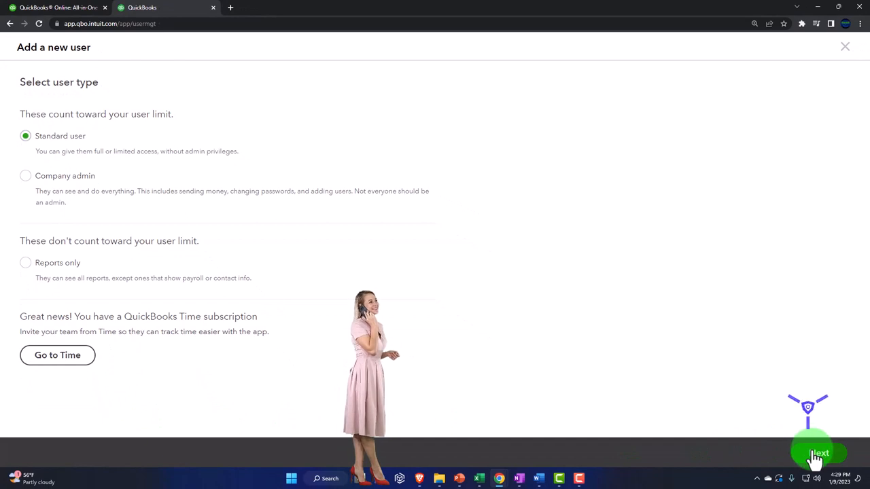
mouse_move(421, 360)
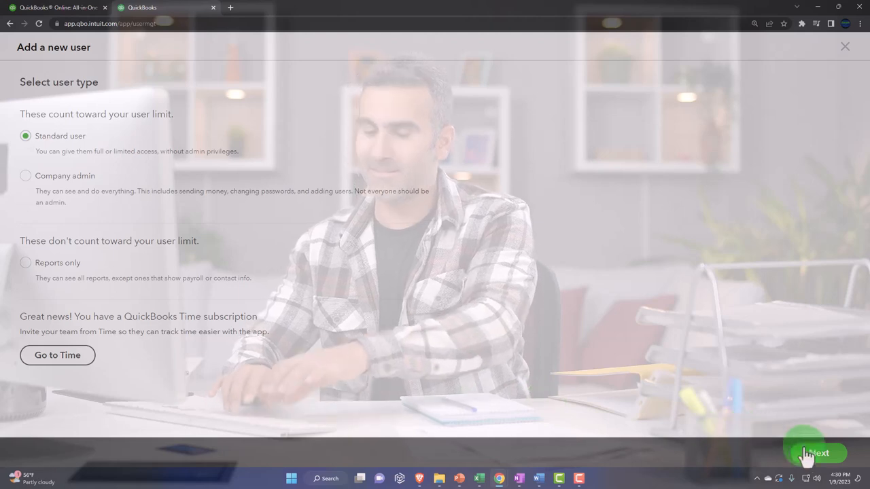
On Select access rights, try All and None, then choose Limited access
click(813, 452)
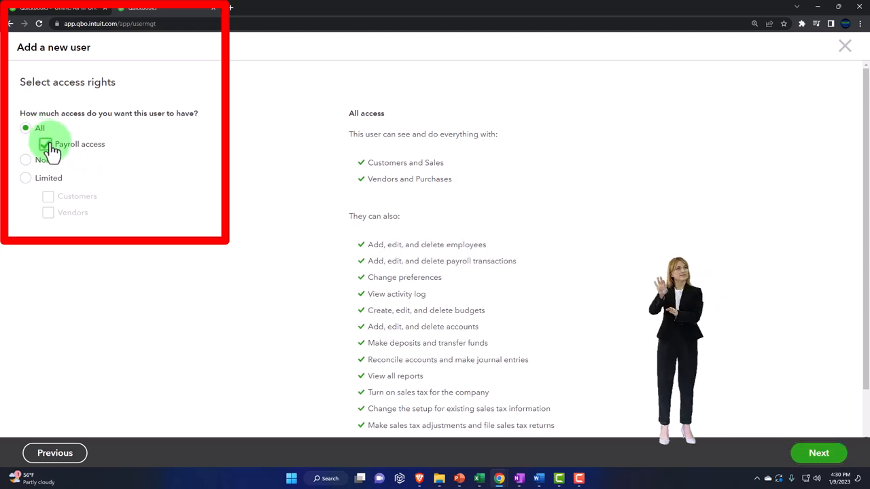
click(24, 160)
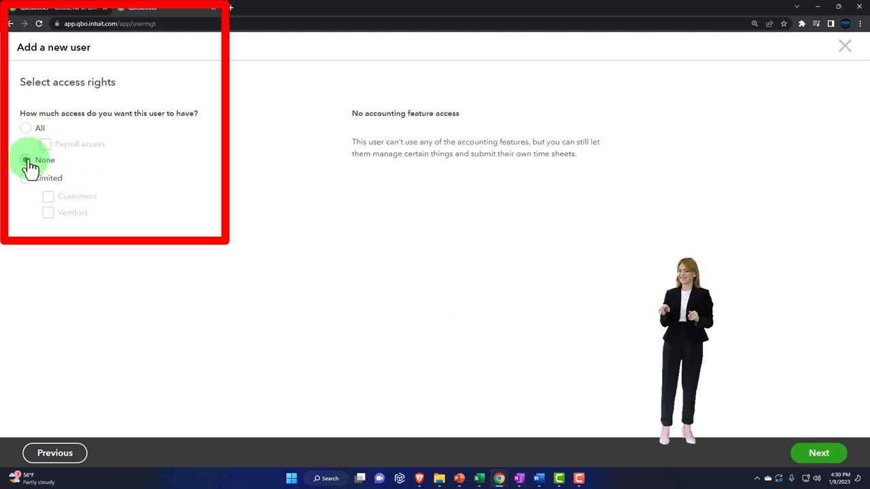
click(24, 161)
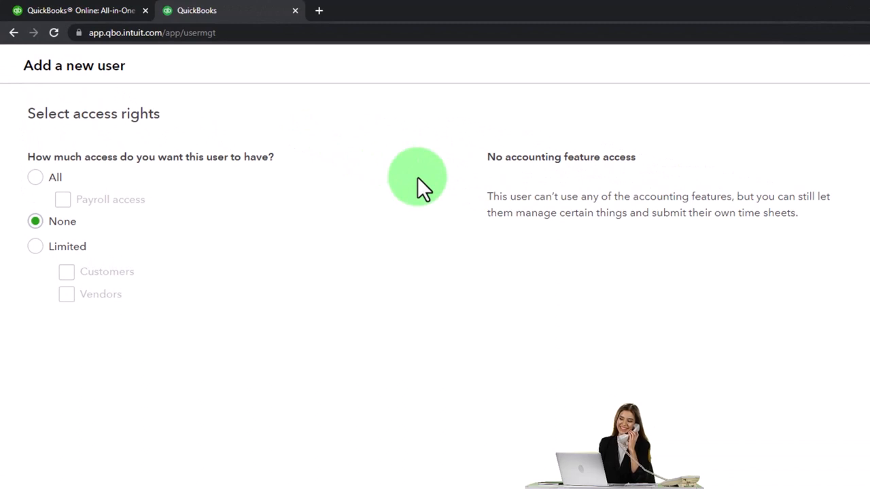
mouse_move(265, 242)
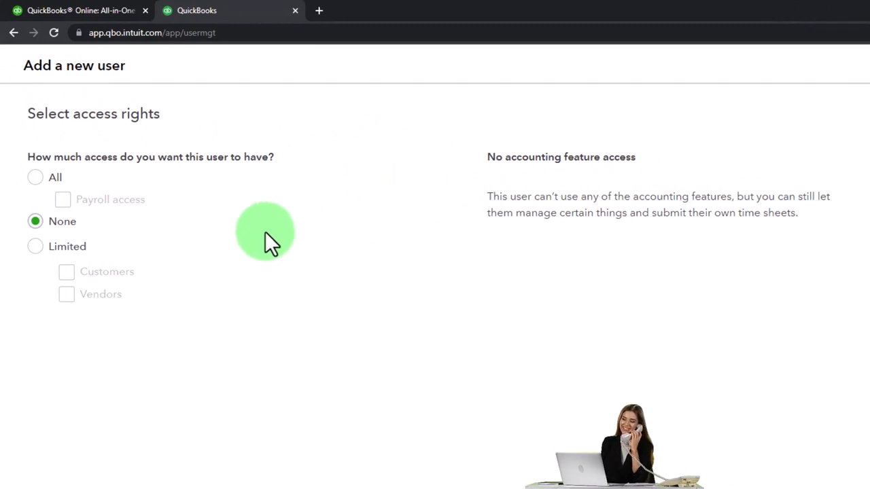
click(35, 246)
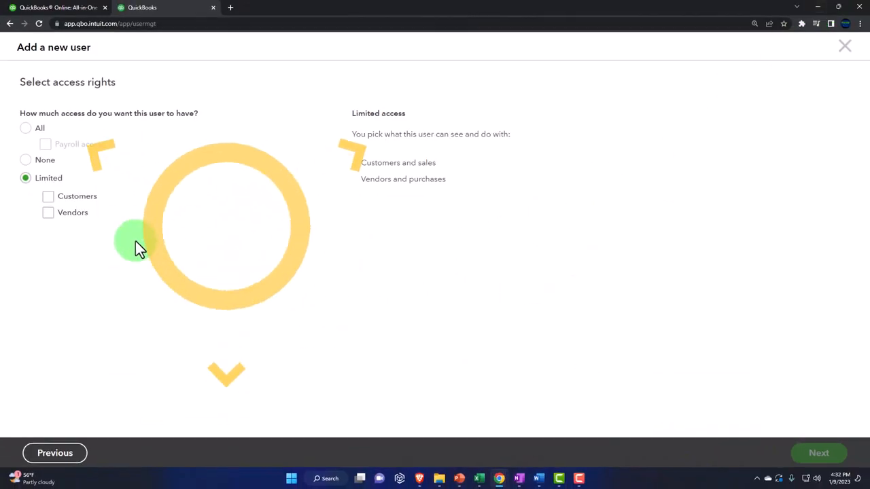
Grant Customers access under Limited and review the customers-and-sales permission lists
click(47, 196)
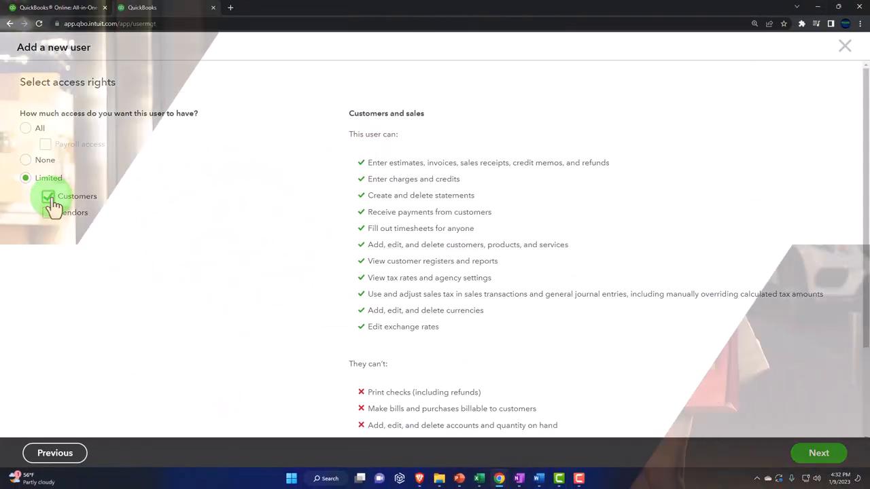
click(49, 196)
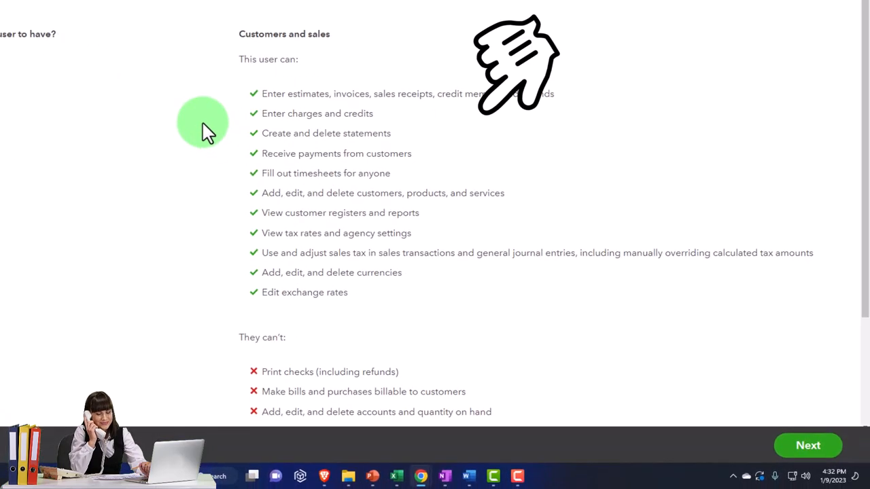
mouse_move(217, 160)
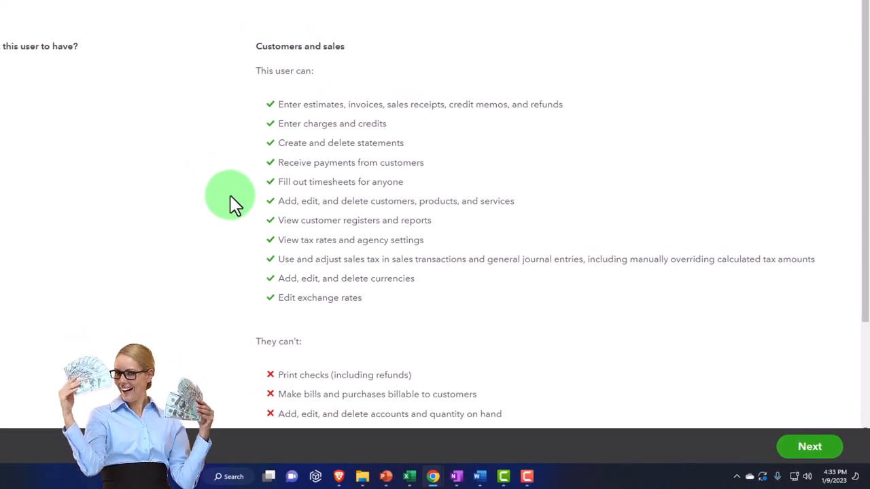
scroll(down, 3)
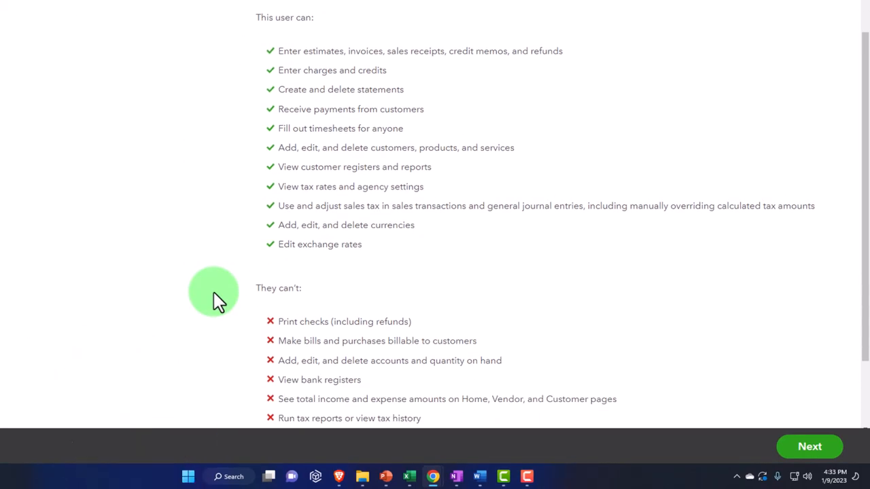
scroll(down, 3)
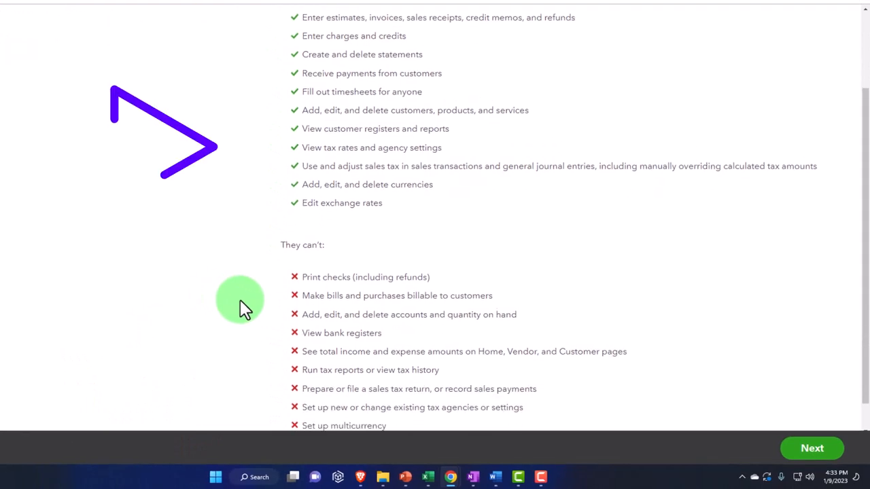
scroll(down, 3)
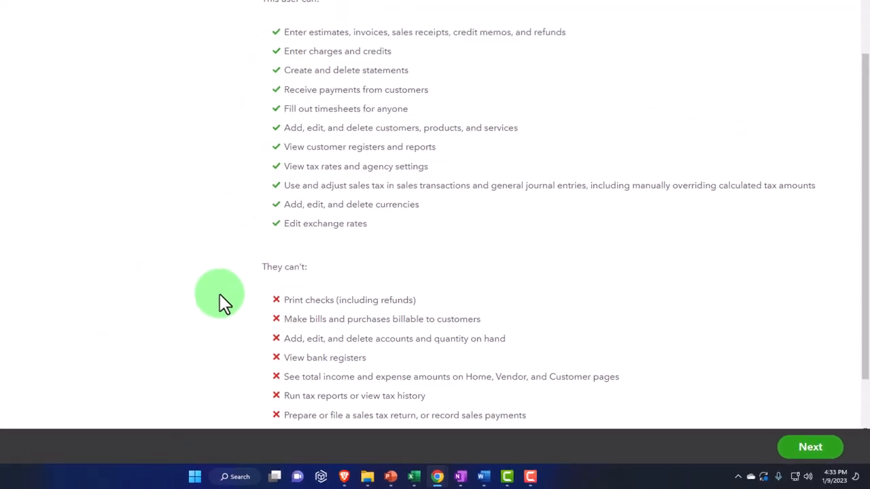
Try Vendors-only access, then give All access with Payroll and review the permission list
click(26, 178)
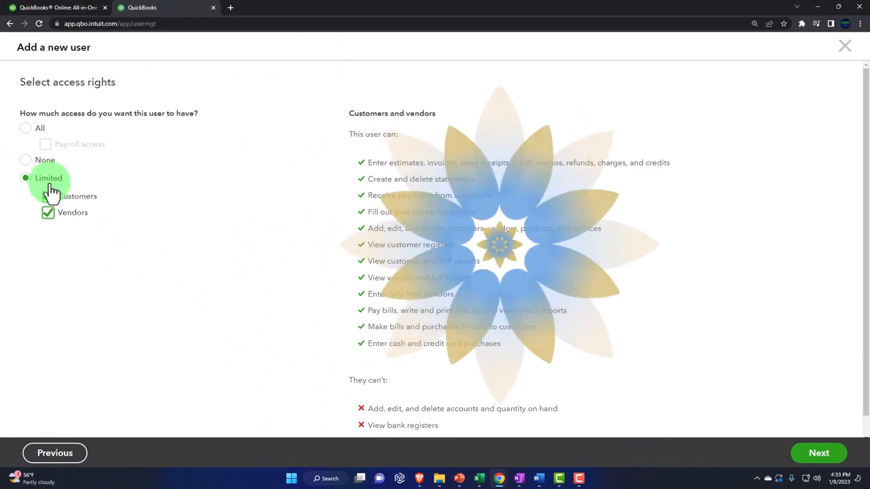
click(48, 196)
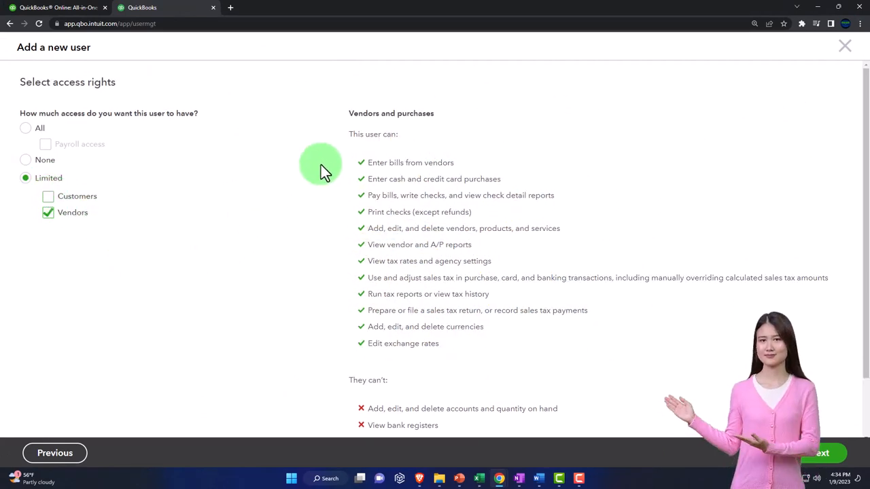
mouse_move(351, 151)
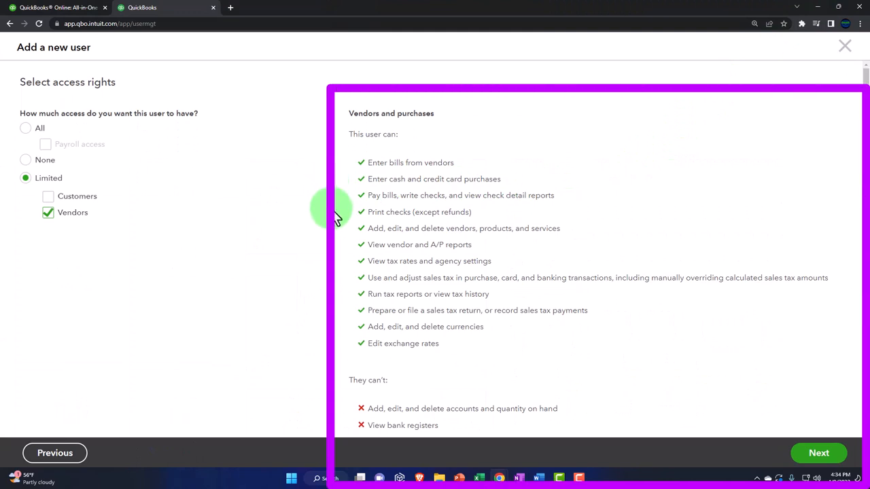
mouse_move(337, 238)
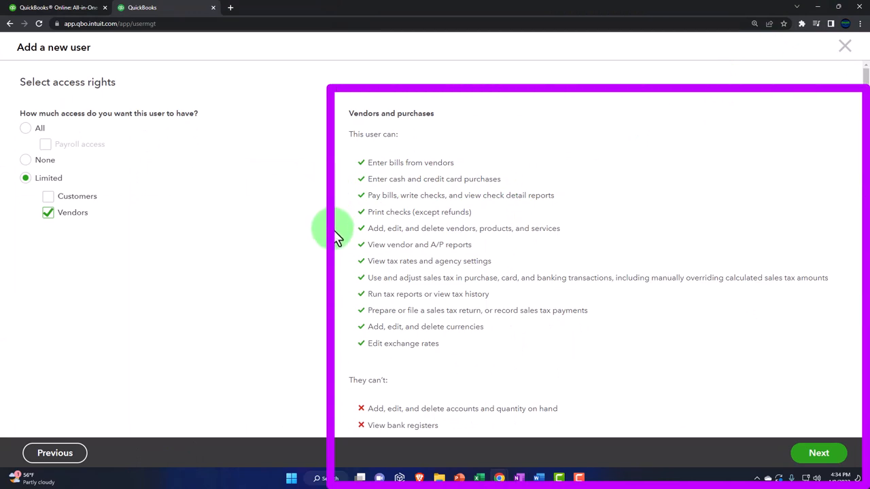
mouse_move(346, 264)
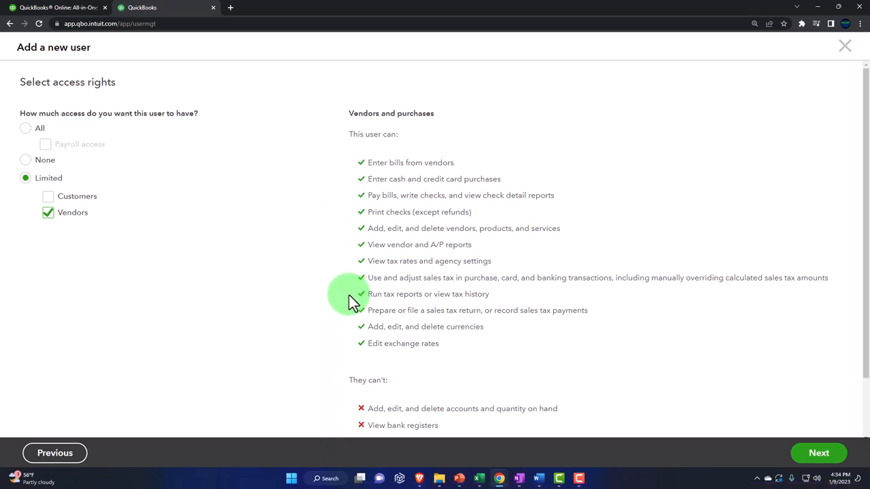
scroll(down, 3)
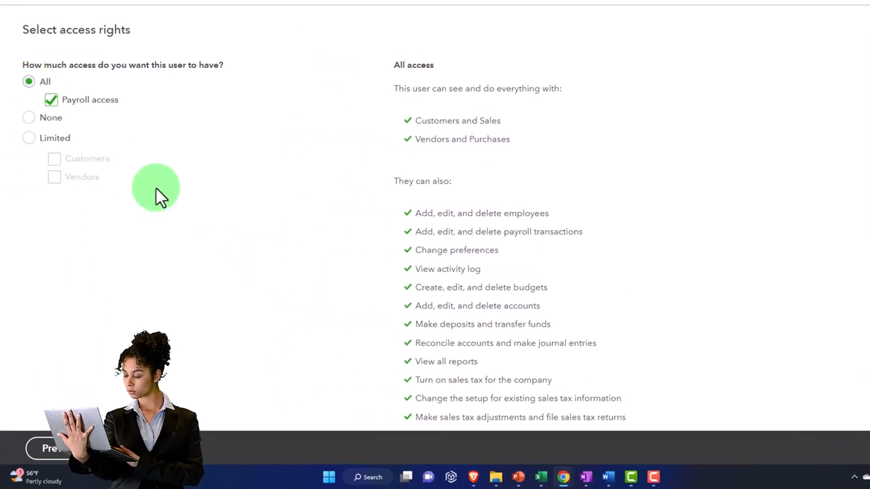
scroll(down, 3)
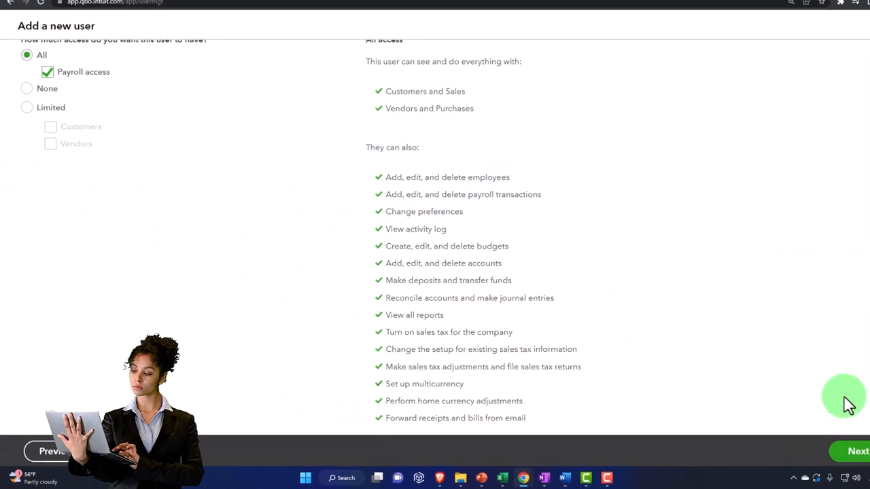
Continue to the user settings step, leaving No for managing users, company info and subscriptions
click(858, 451)
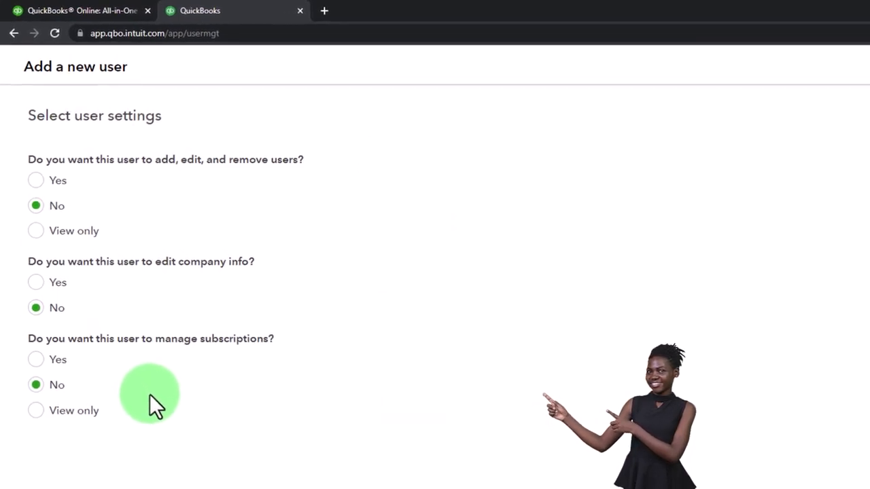
mouse_move(75, 367)
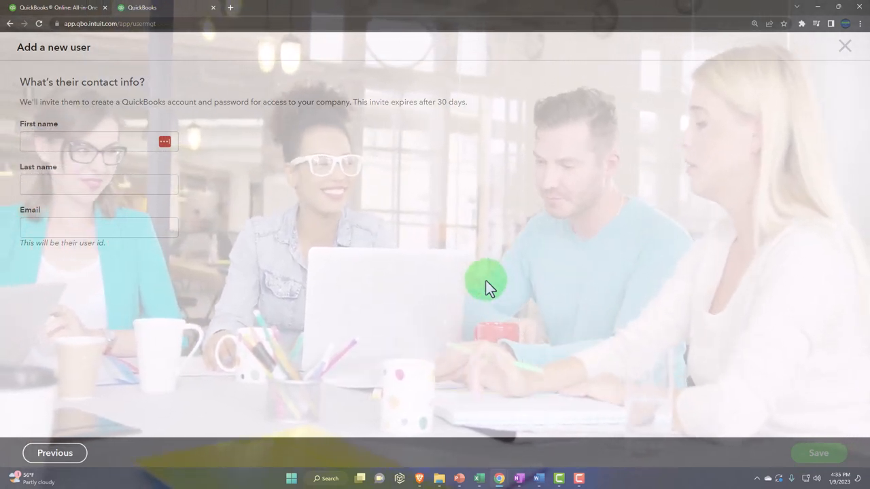
Save the new user and return to the Manage users list showing a standard user as Invited
click(97, 185)
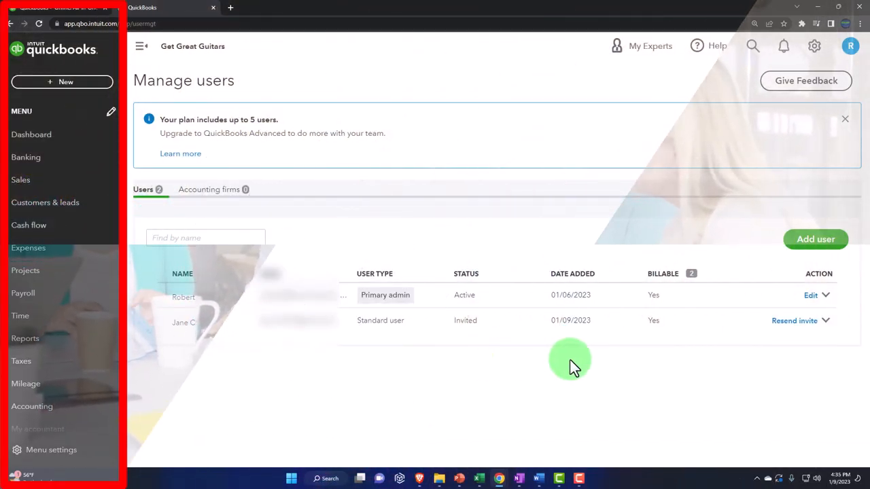
click(826, 321)
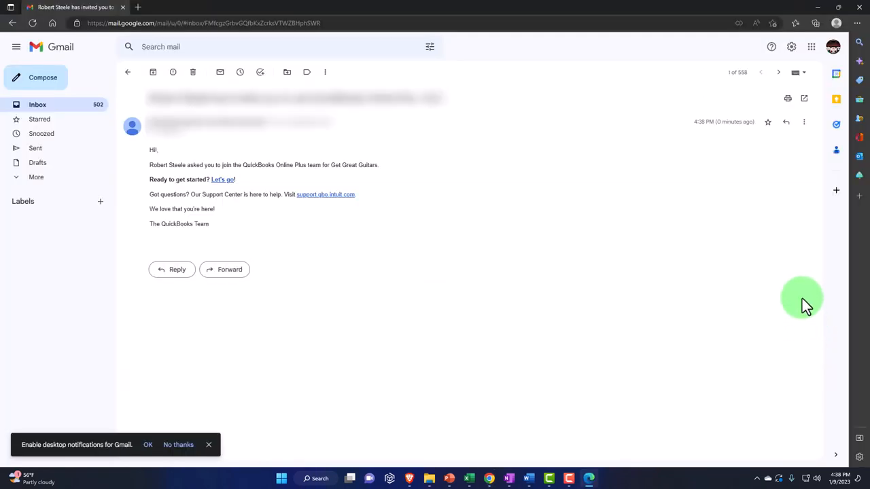
mouse_move(778, 185)
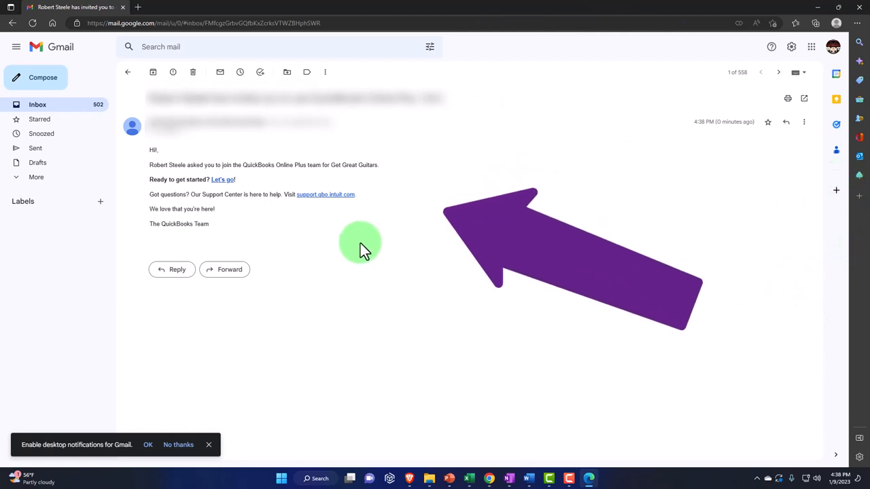
mouse_move(352, 234)
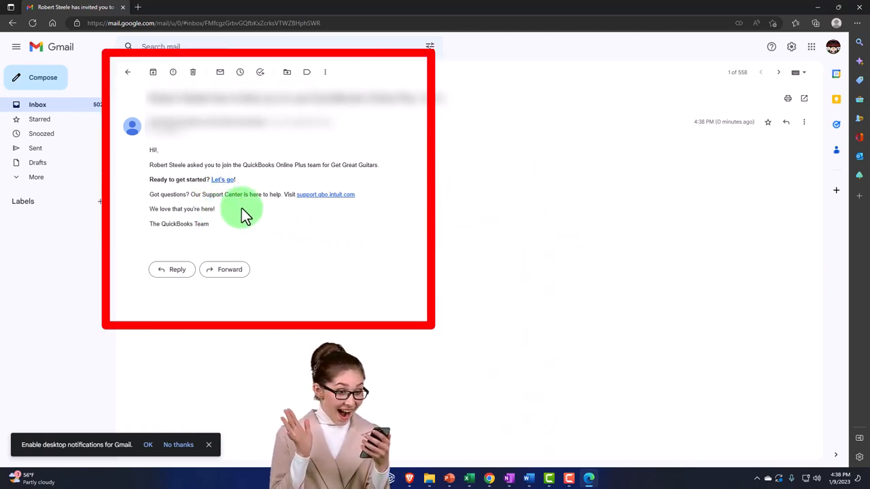
Follow the 'Let's go!' link in the Get Great Guitars invitation email
click(223, 179)
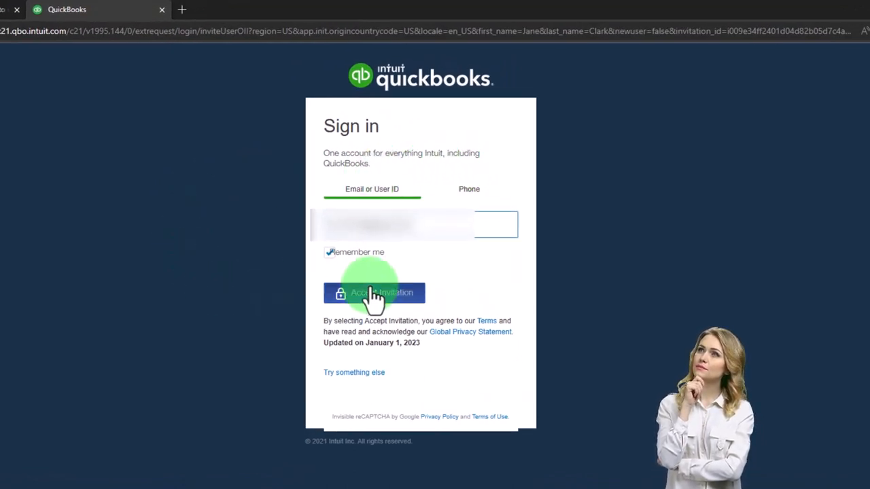
Accept the invitation and continue into Get Great Guitars from the Success message
click(374, 292)
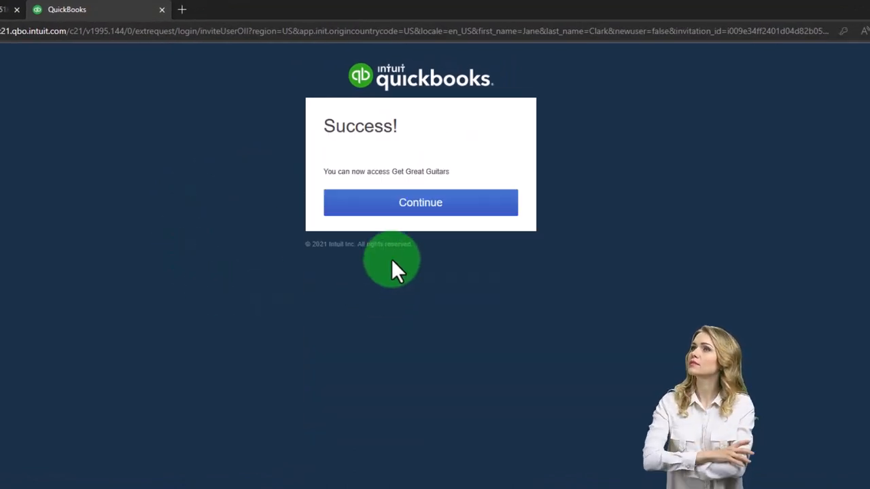
mouse_move(401, 256)
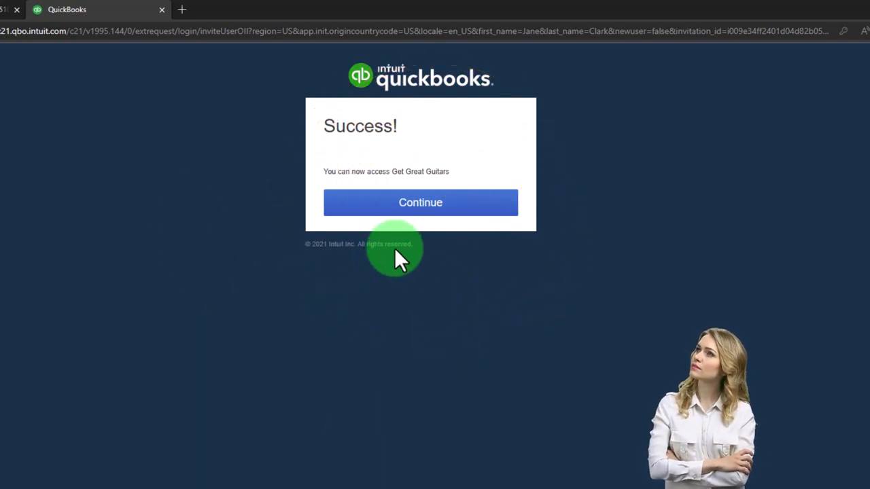
click(420, 202)
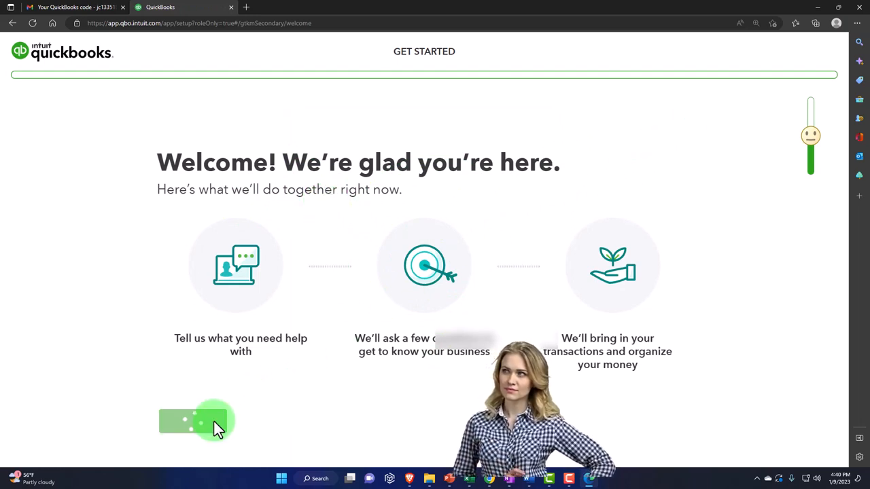
Complete first-time setup with Employee as the main role, skipping the goals question, and enter the workspace
click(193, 420)
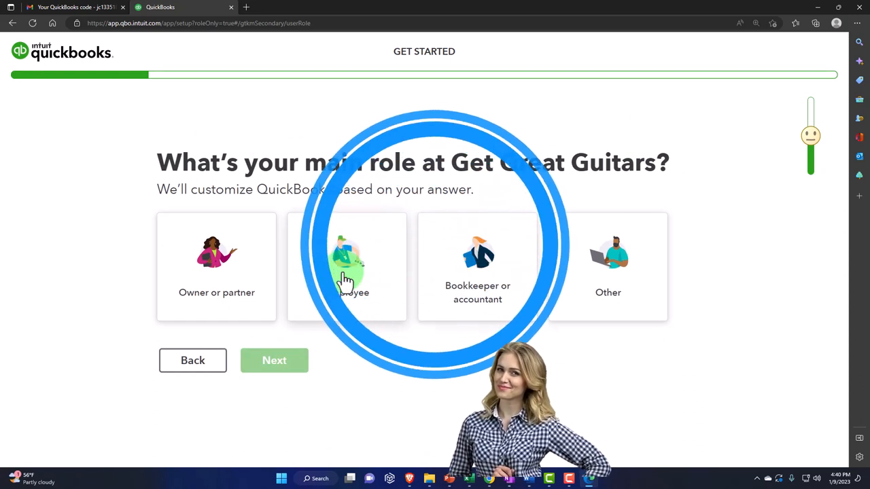
click(347, 266)
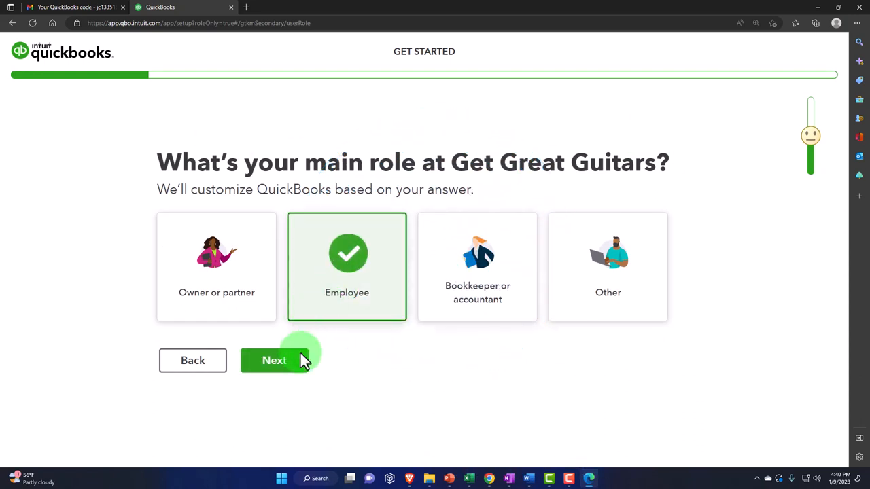
click(275, 360)
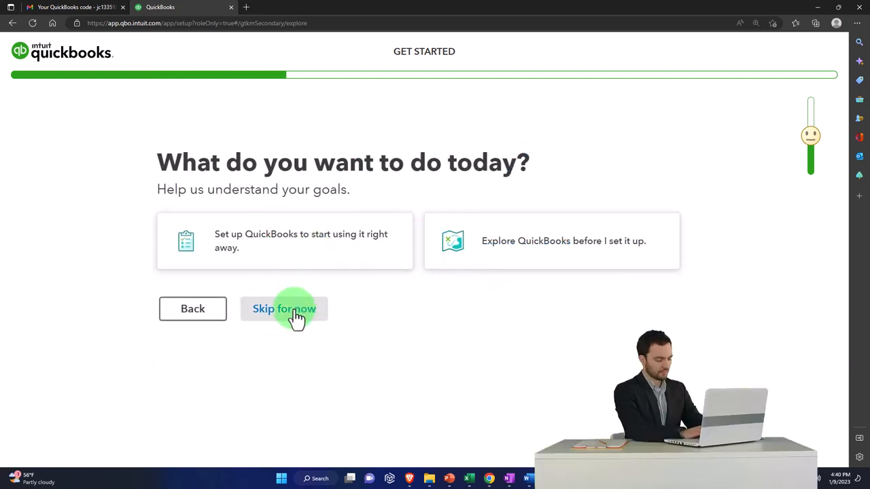
click(284, 309)
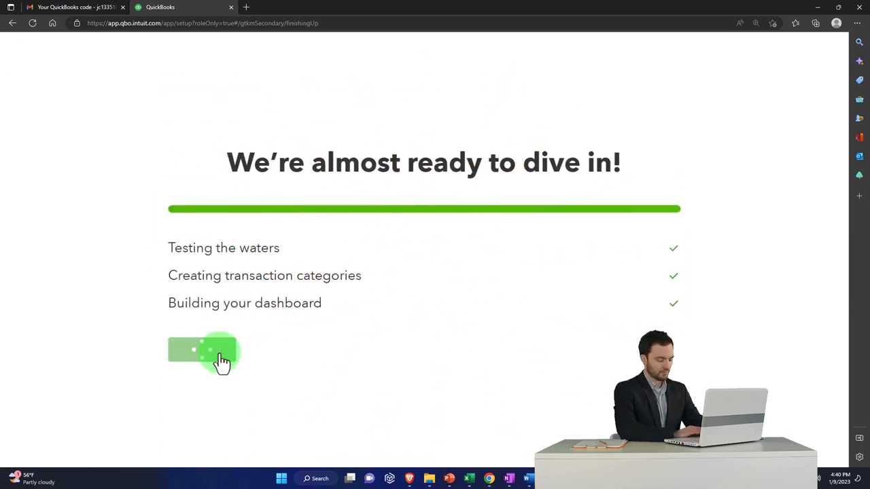
click(202, 351)
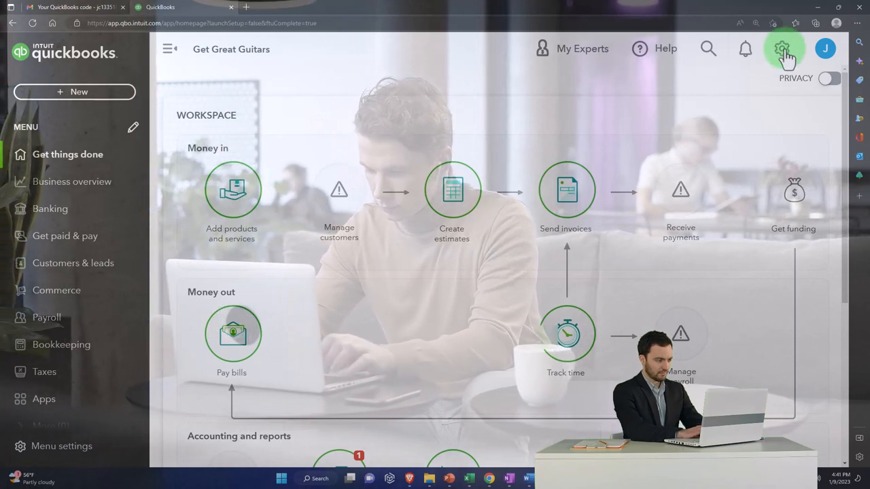
View Account and settings' Company tab as the new user, seeing the no-edit-permission notice, and close it
click(783, 49)
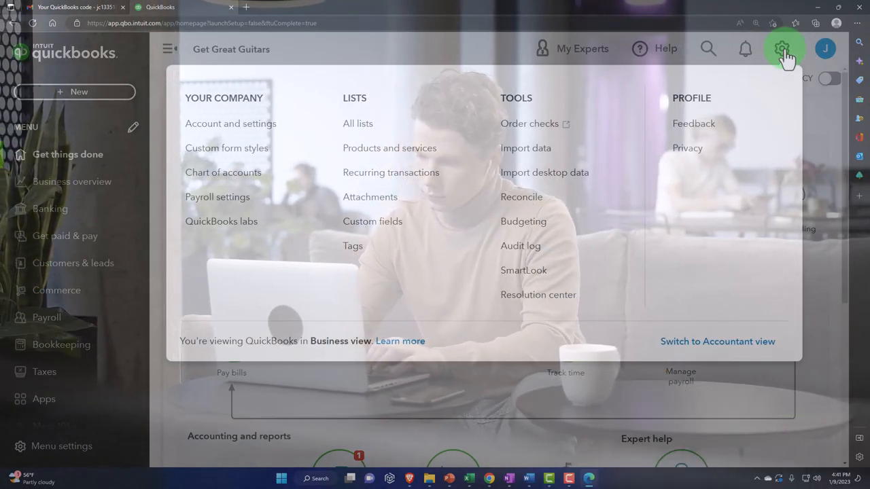
click(231, 123)
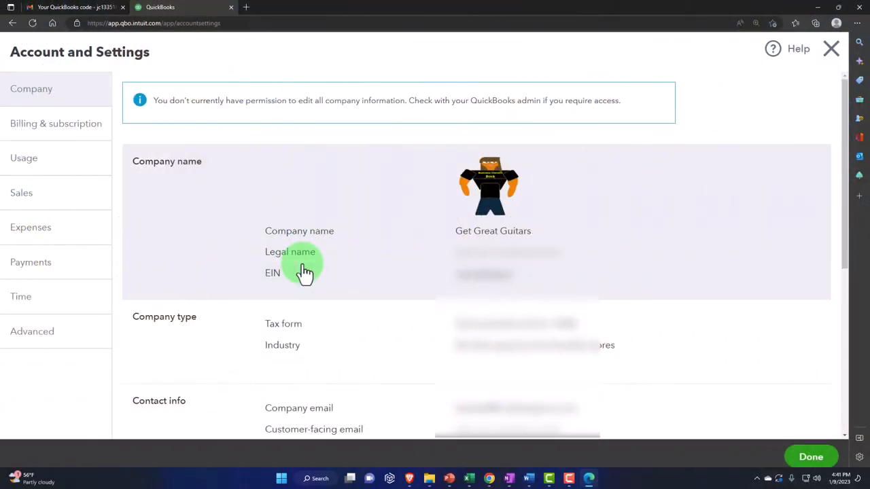
scroll(down, 3)
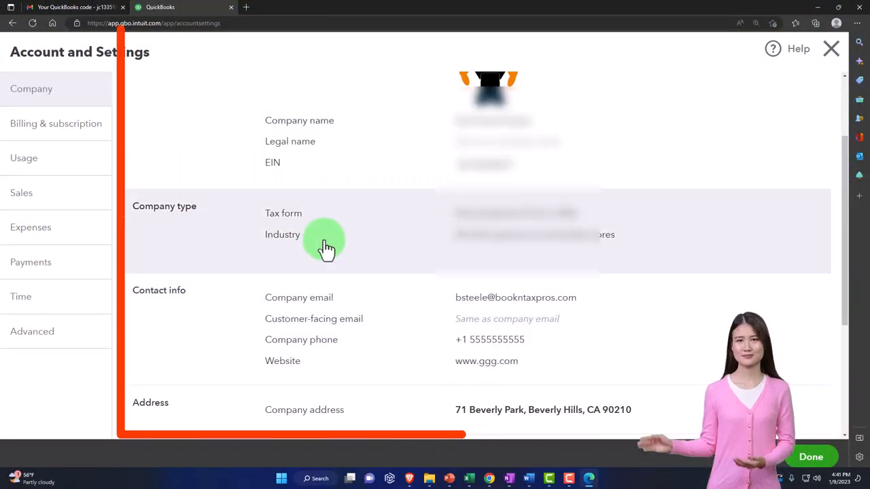
scroll(down, 3)
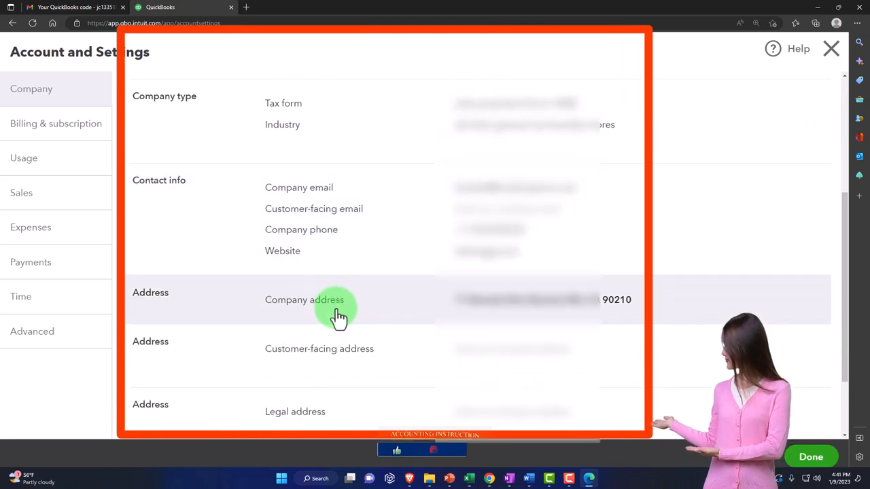
click(832, 49)
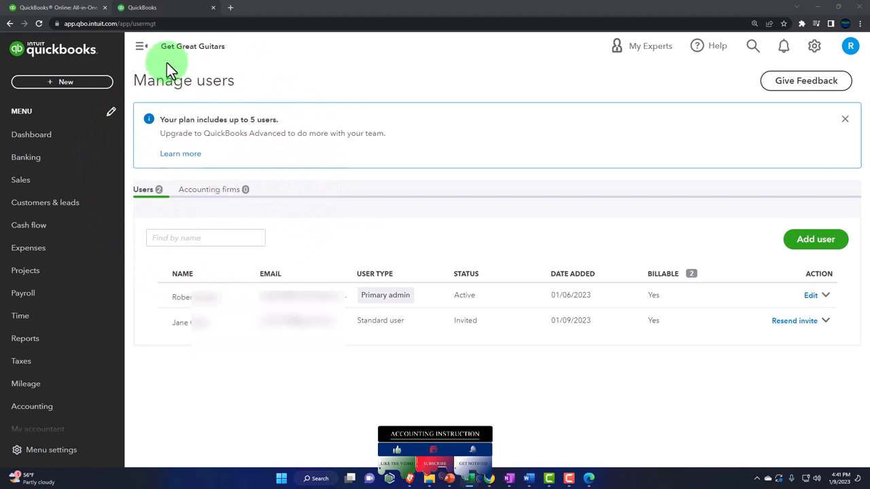
As admin, check Jane's row now reads Active, review her settings via Edit, and return to the list
click(38, 23)
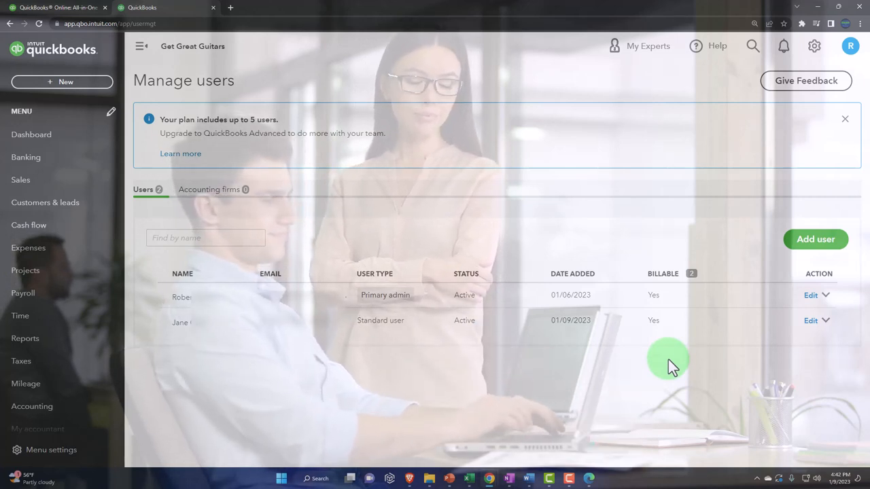
mouse_move(680, 359)
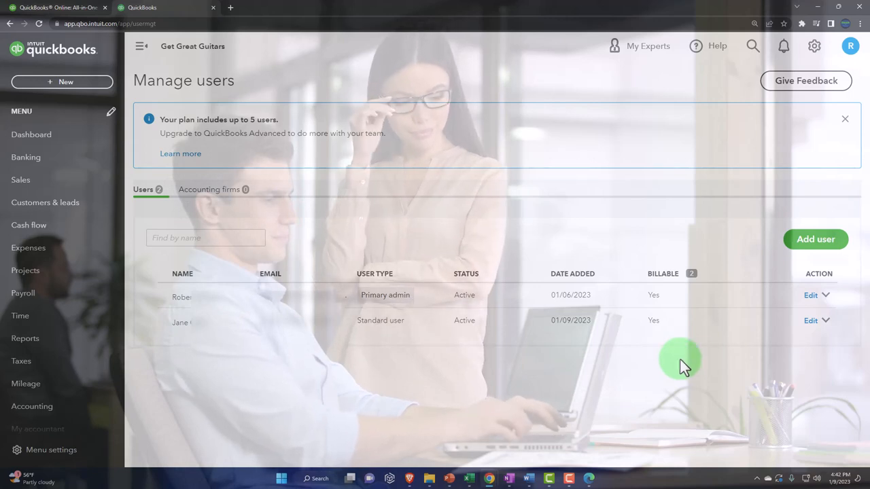
click(815, 321)
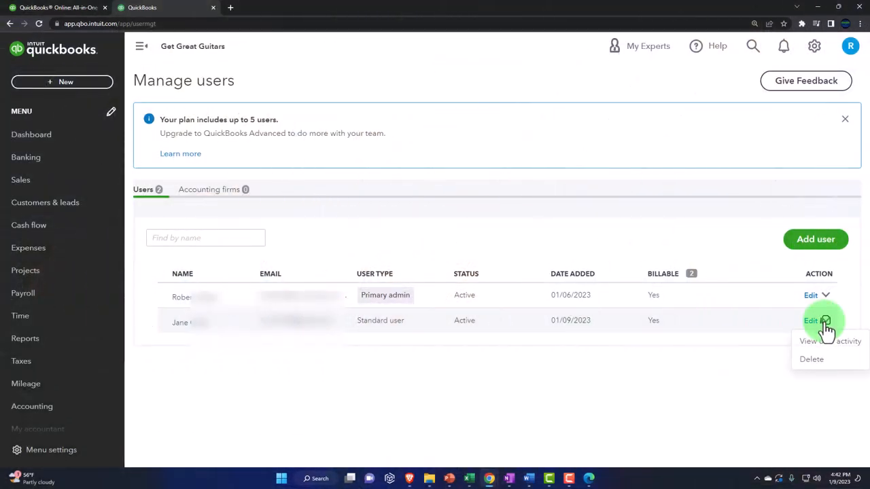
click(810, 321)
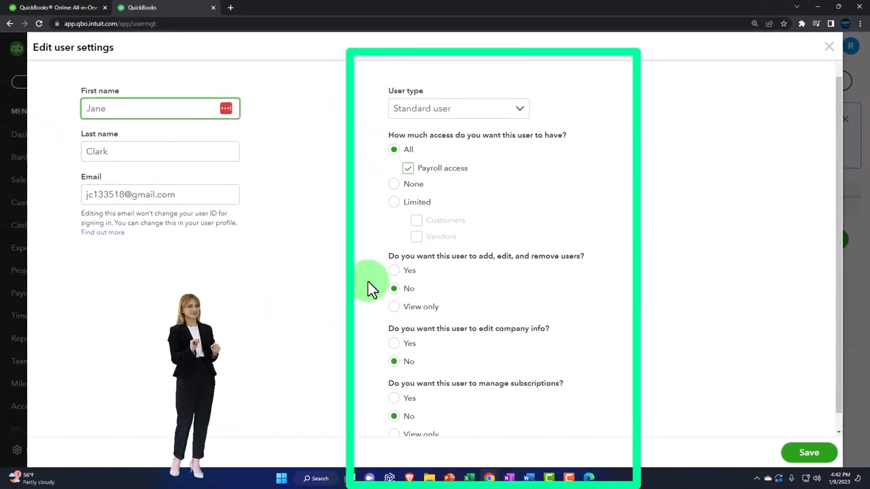
click(830, 46)
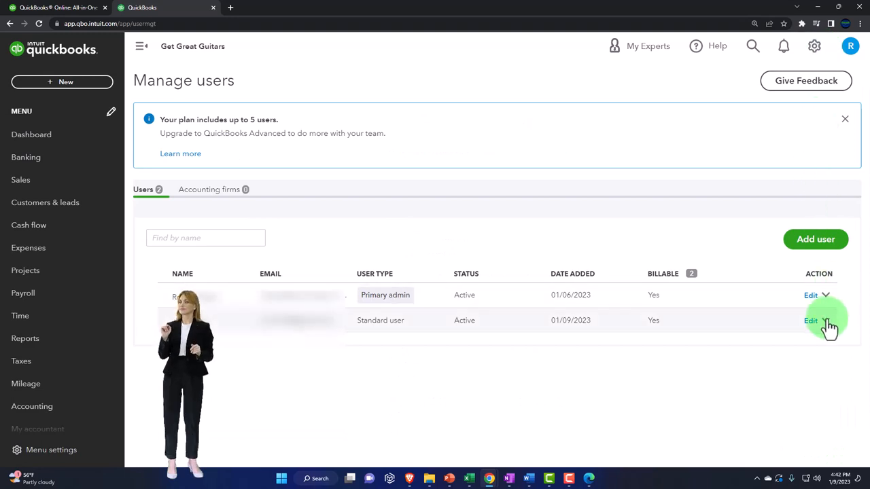
click(815, 321)
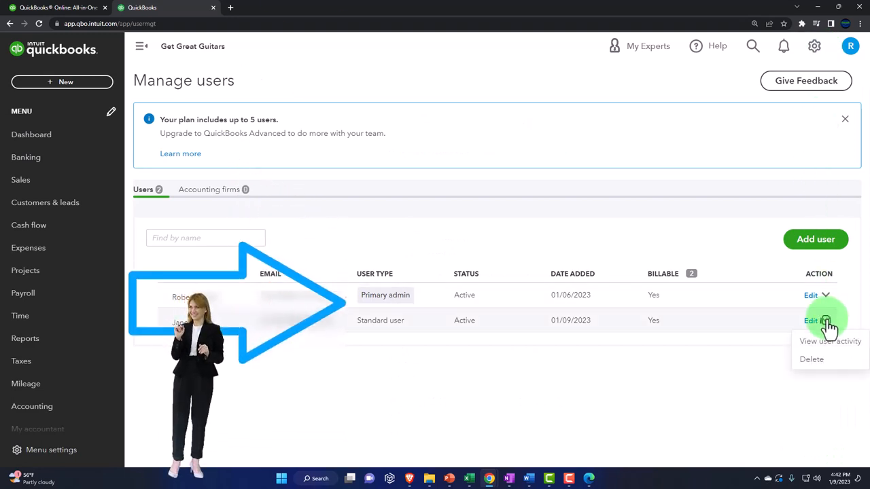
click(607, 338)
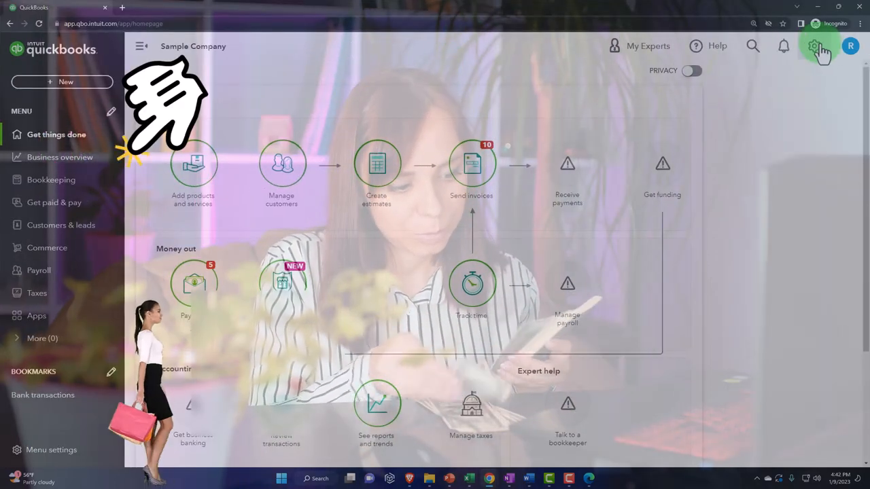
Show and dismiss the gear menu on the Sample Company home page
click(813, 46)
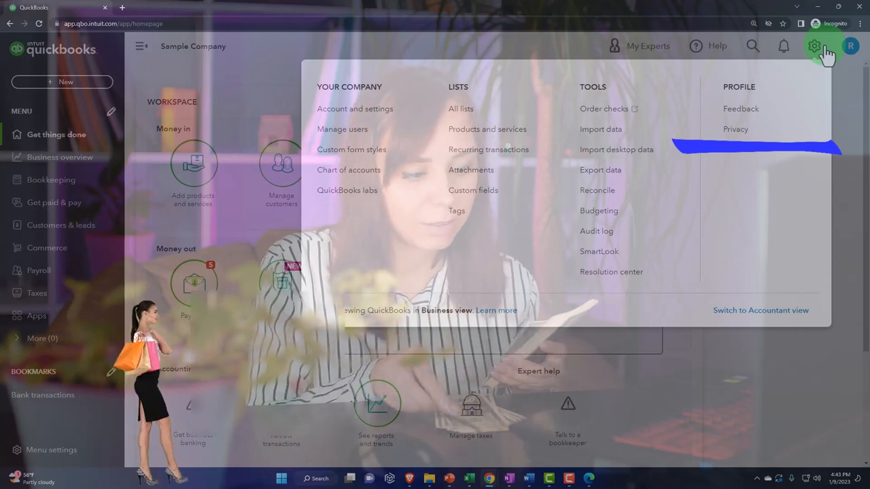
click(815, 47)
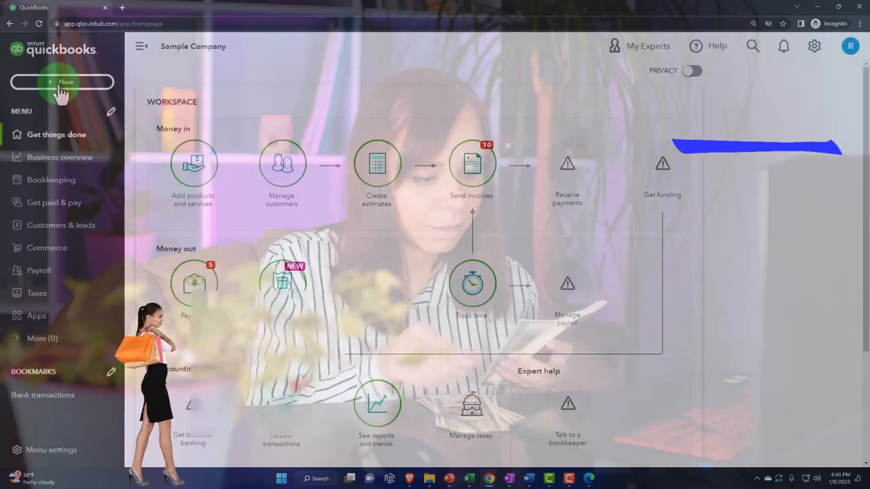